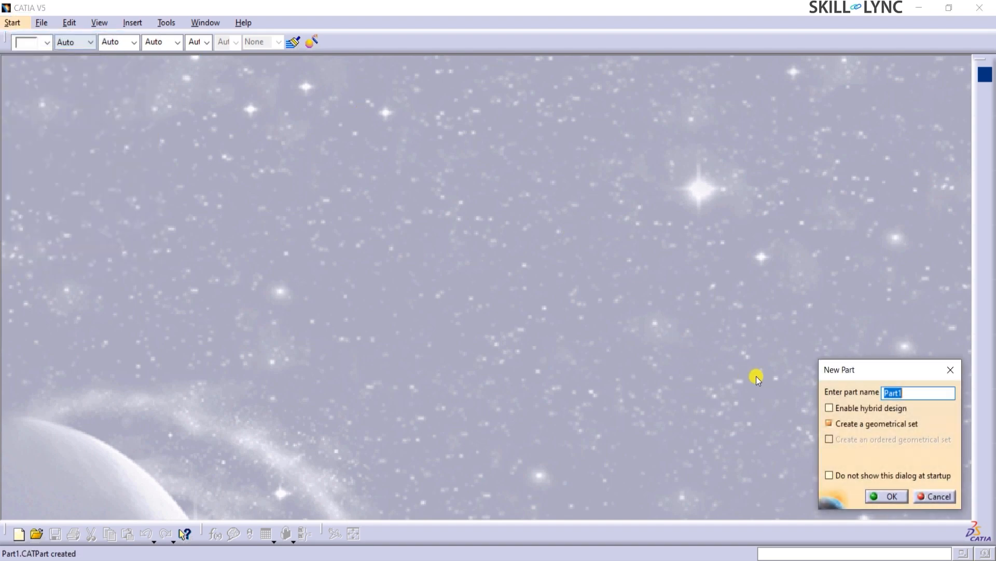
Name the new part 'Bottle', keep the geometrical set option, and confirm.
type("Bottle")
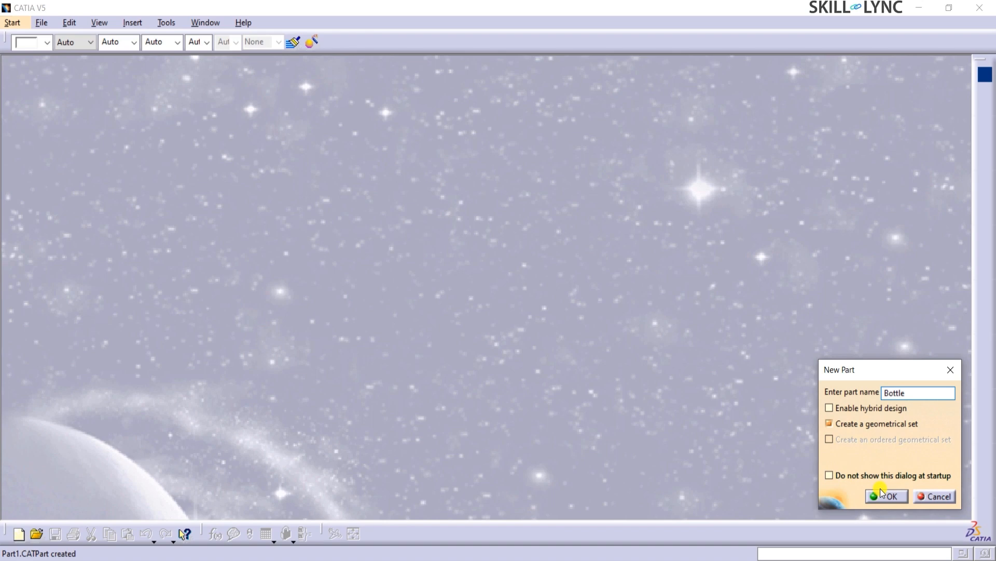
left_click(888, 496)
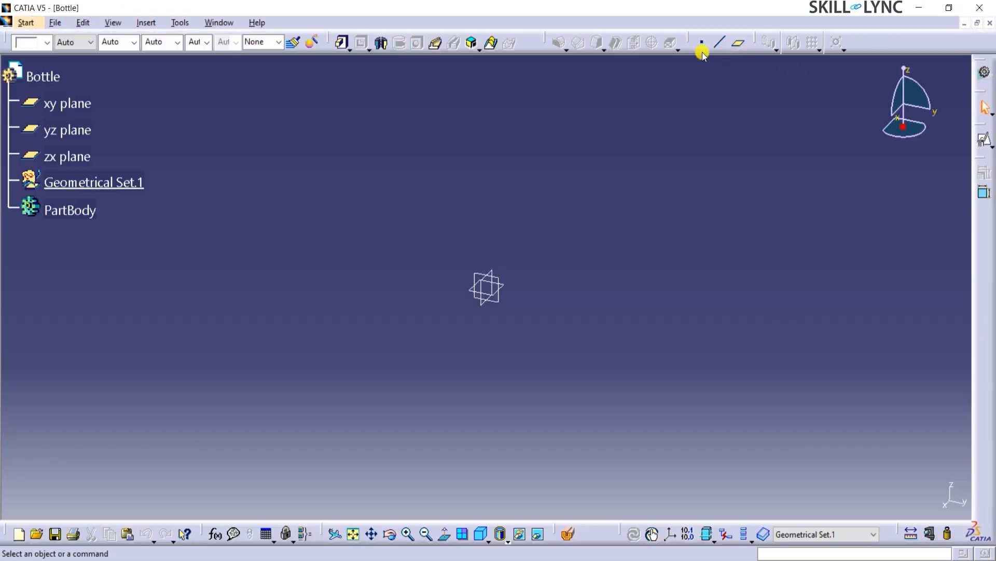
Add Point.1 and position a sketch on the yz plane, origin projected from Point.1.
left_click(703, 42)
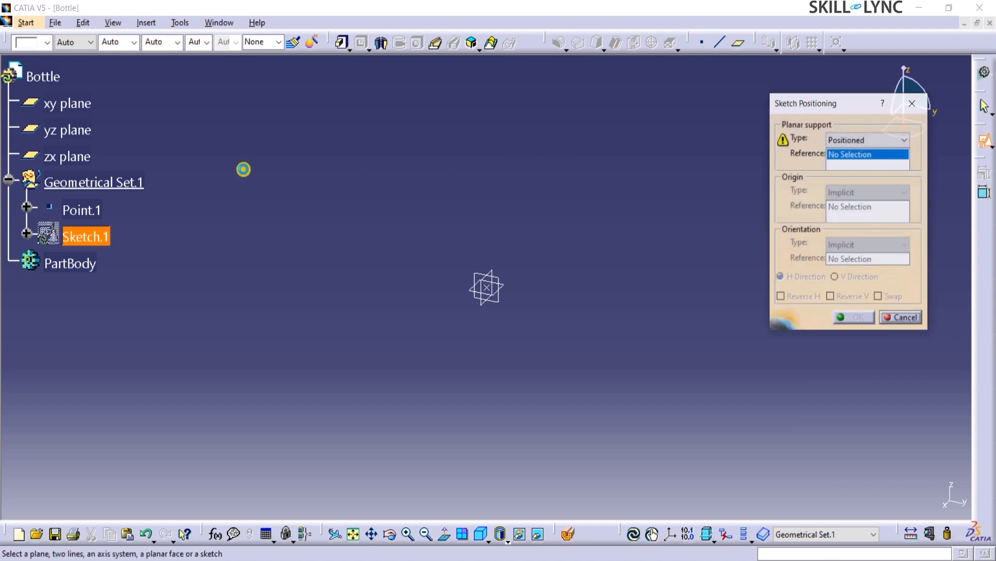
left_click(65, 130)
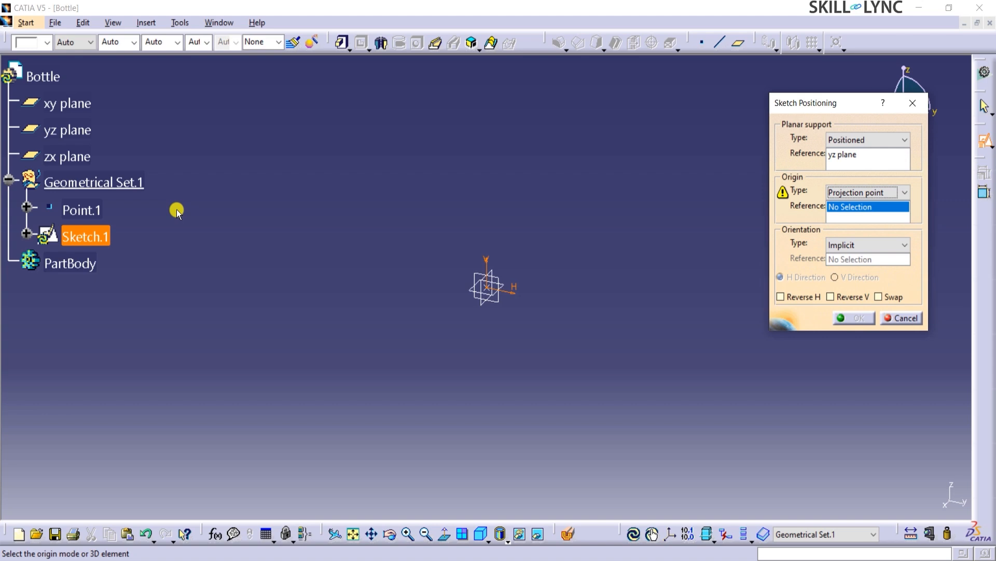
left_click(78, 209)
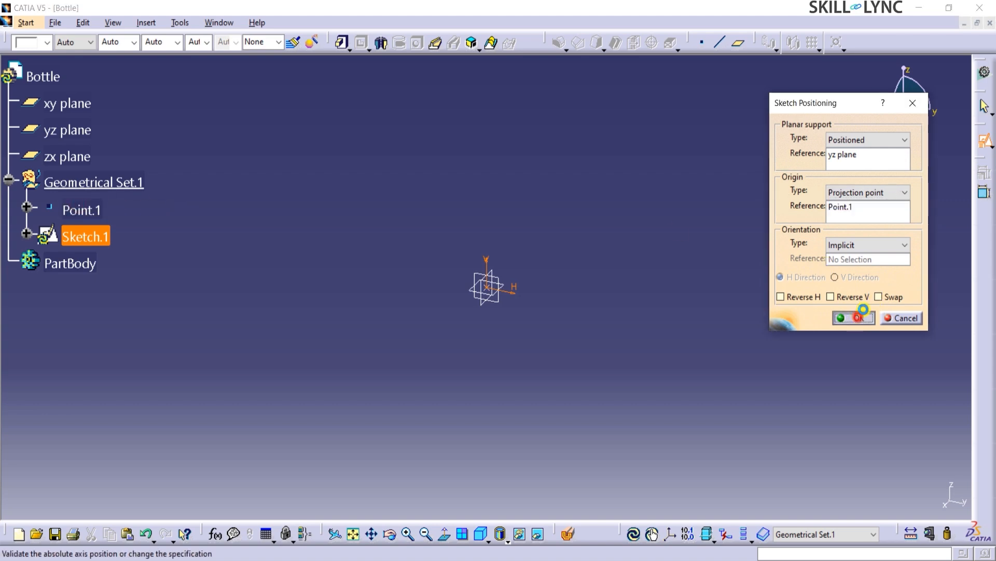
left_click(858, 318)
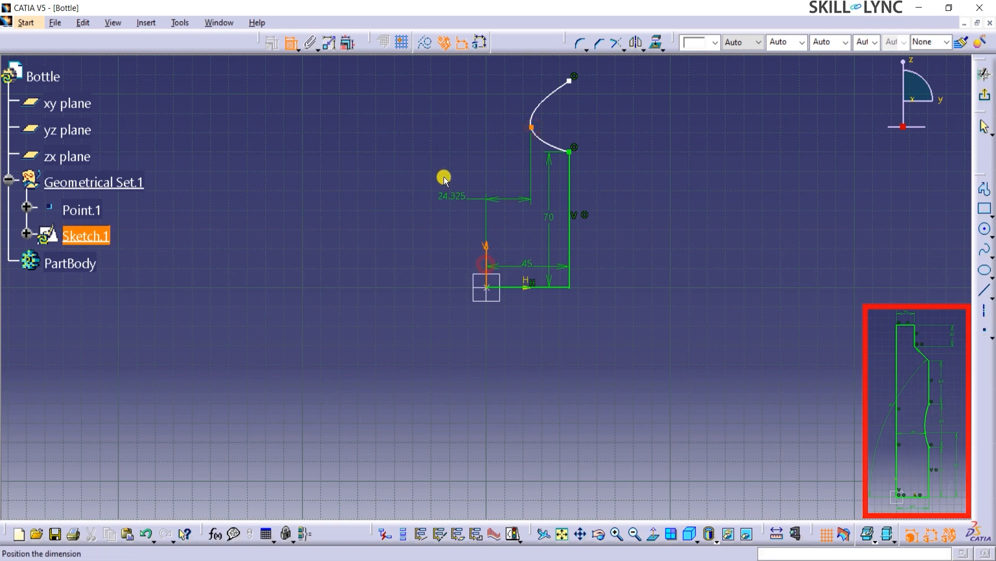
Set the spline profile's dimensions to 40 horizontal offset, 90 height and 60 upper height.
double_click(449, 171)
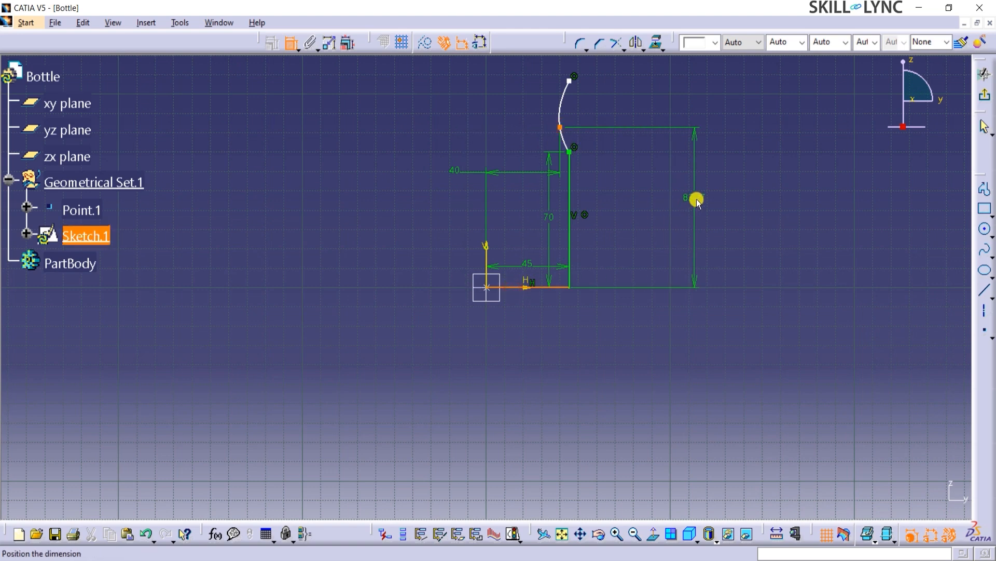
double_click(697, 196)
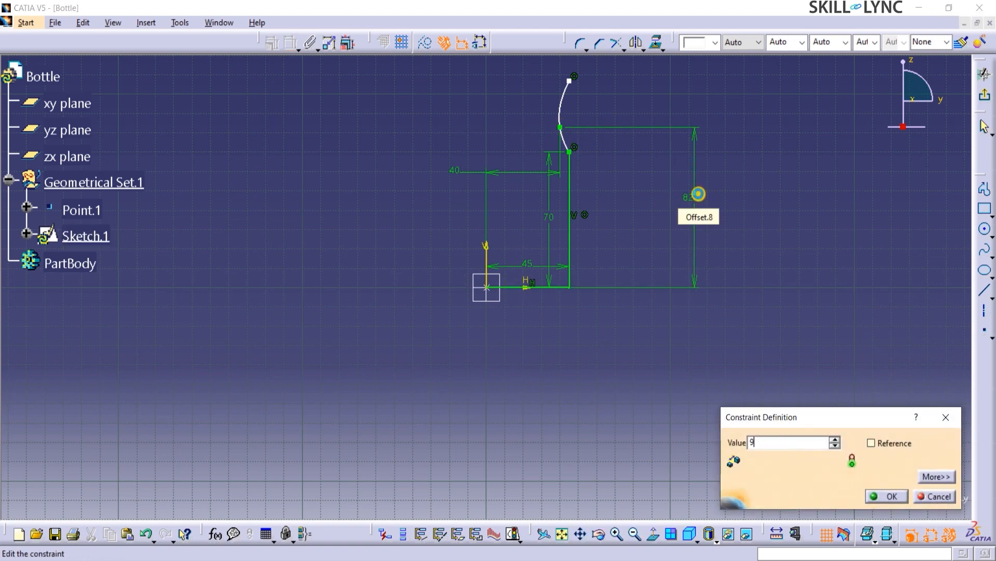
left_click(890, 496)
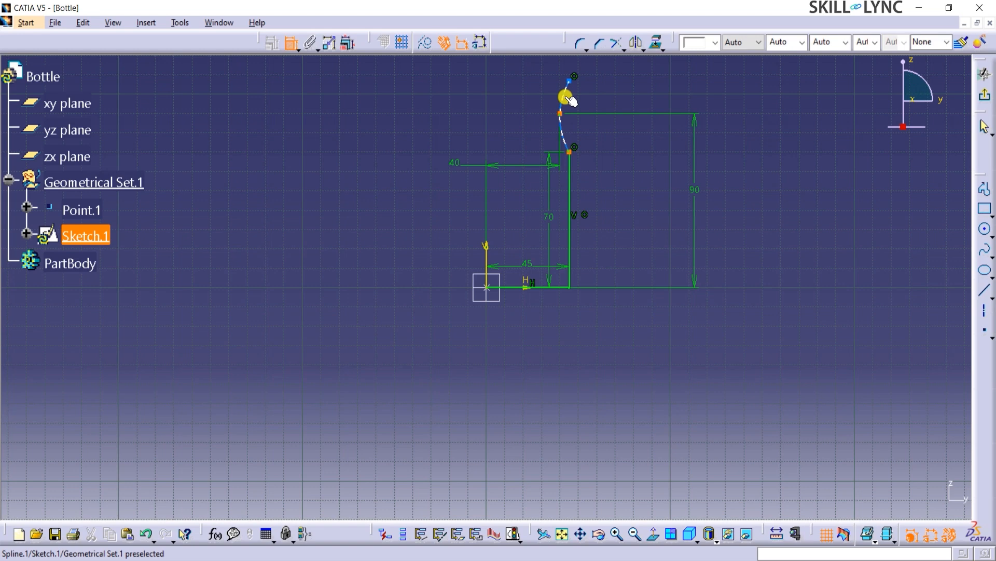
double_click(565, 93)
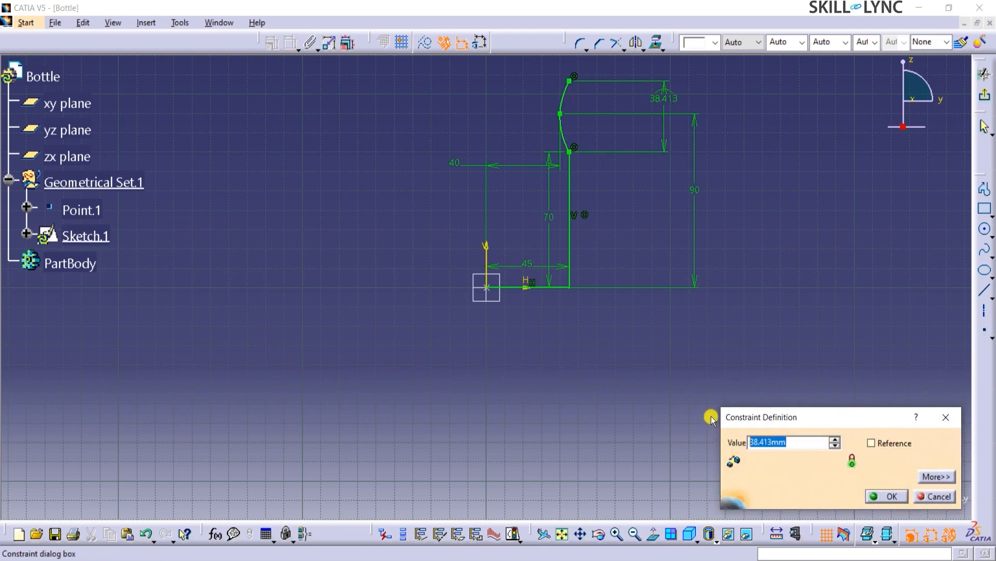
left_click(887, 495)
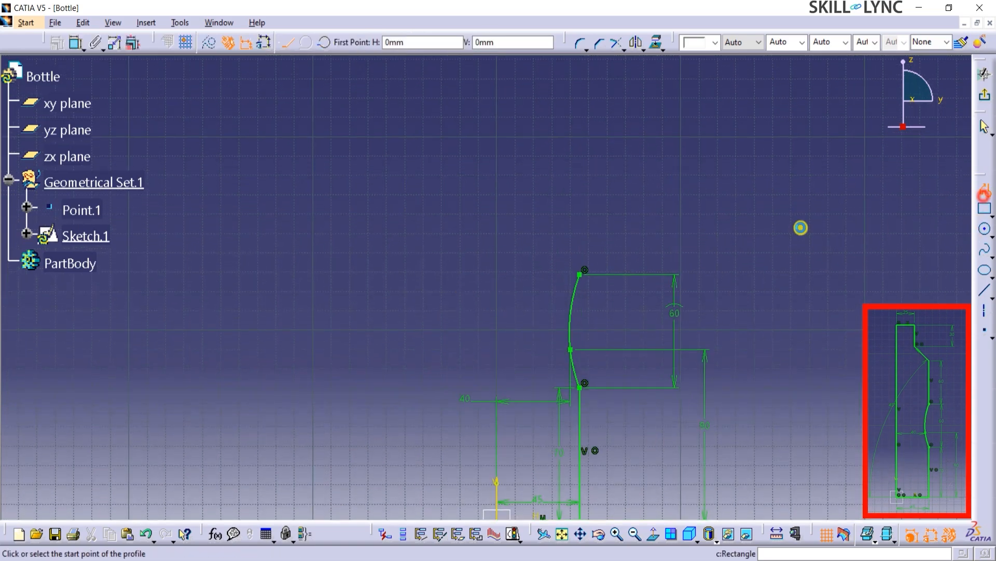
Draw a 50-long neck line from the spline top and make the chosen points coincident.
left_click(582, 271)
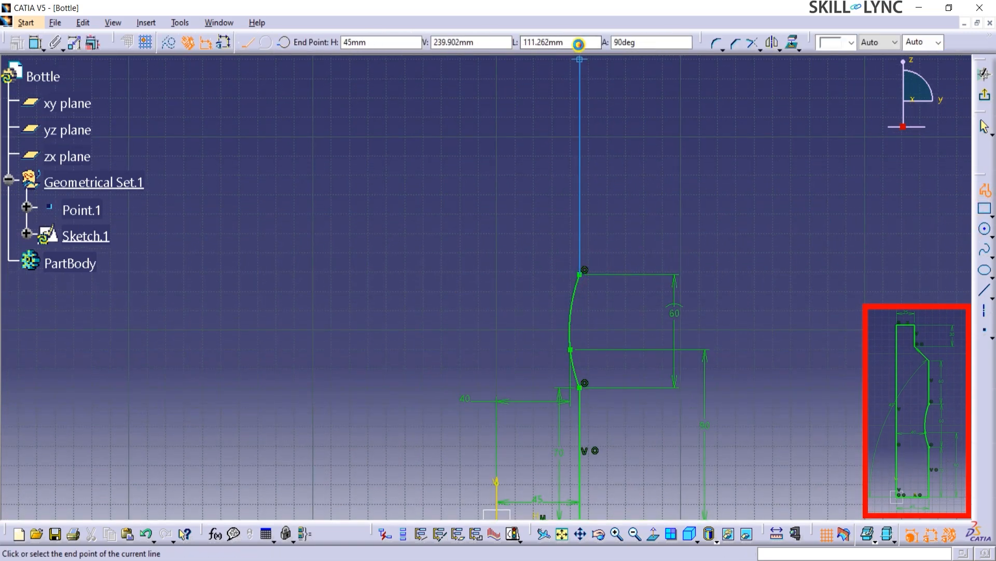
mouse_move(599, 202)
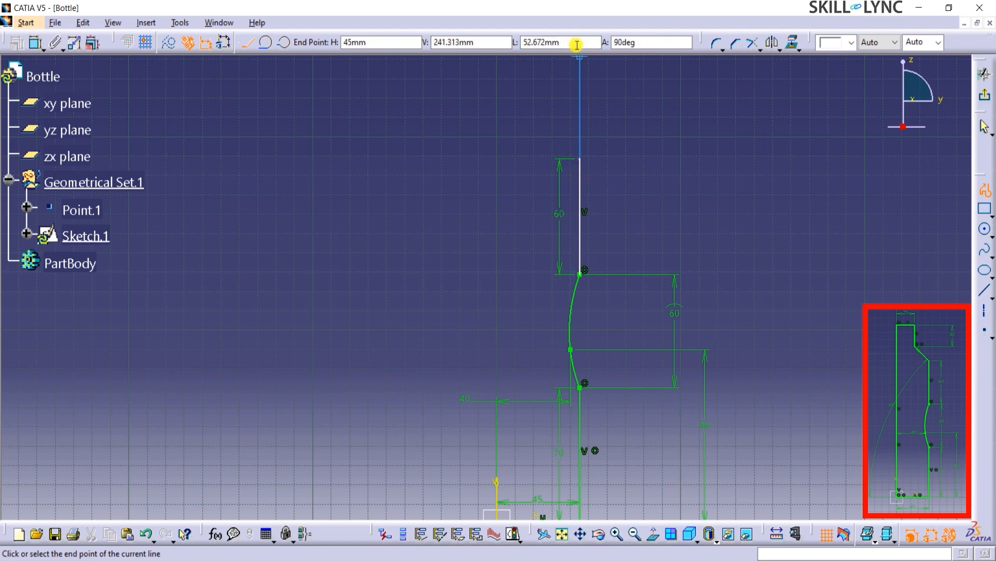
type("50")
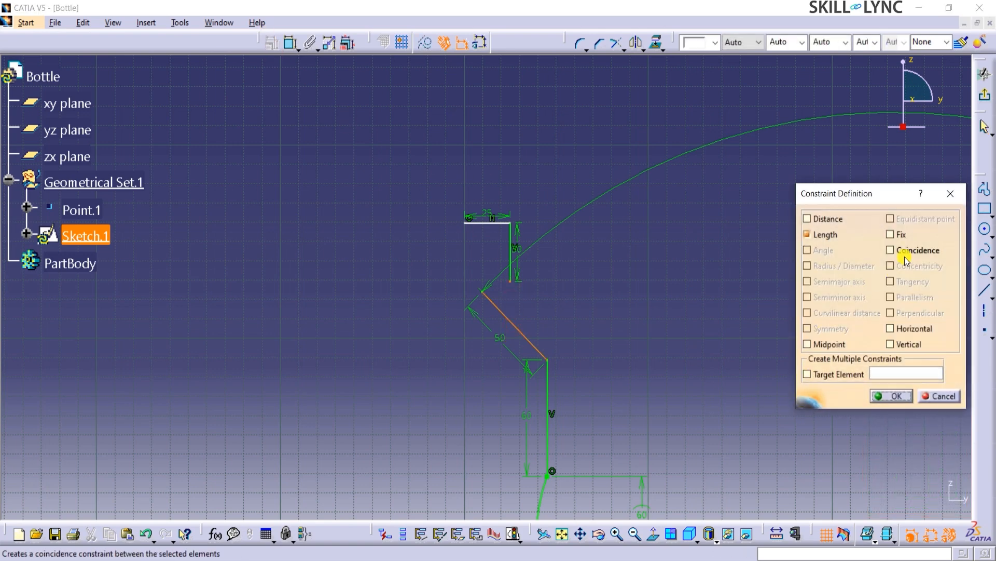
left_click(891, 396)
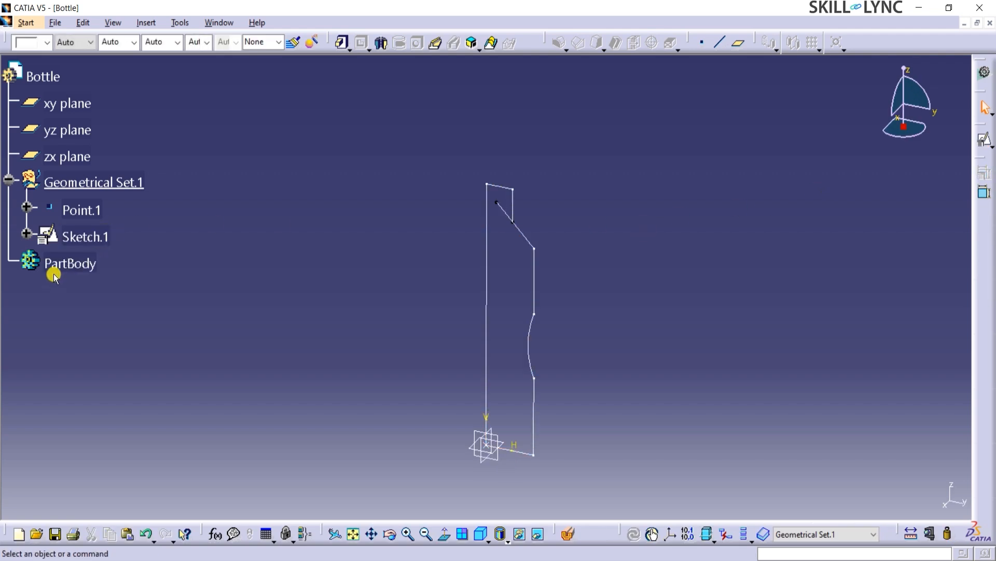
Make PartBody the work object, then dismiss the unclosed-sketch Shaft error and close Shaft Definition.
left_click(69, 262)
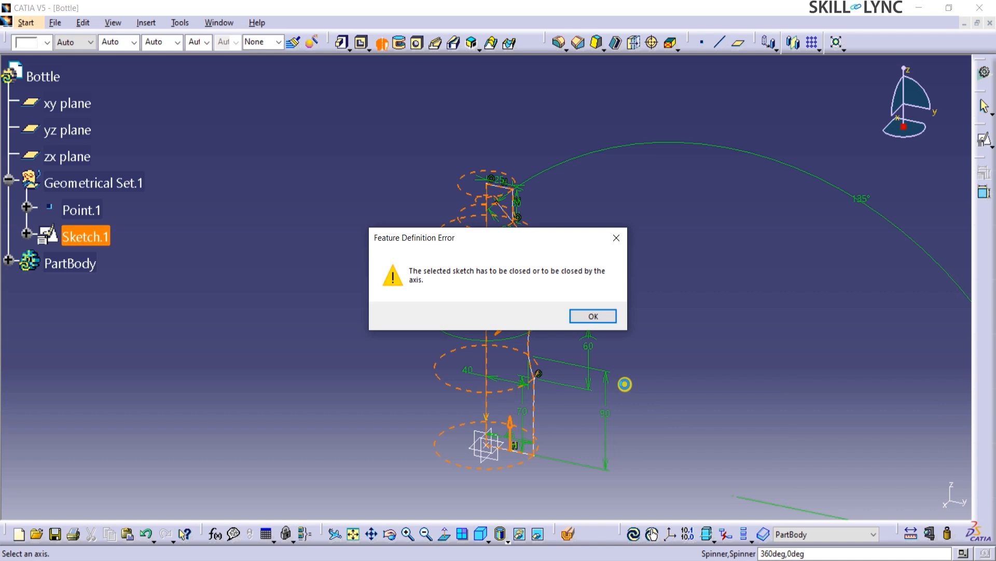
mouse_move(436, 301)
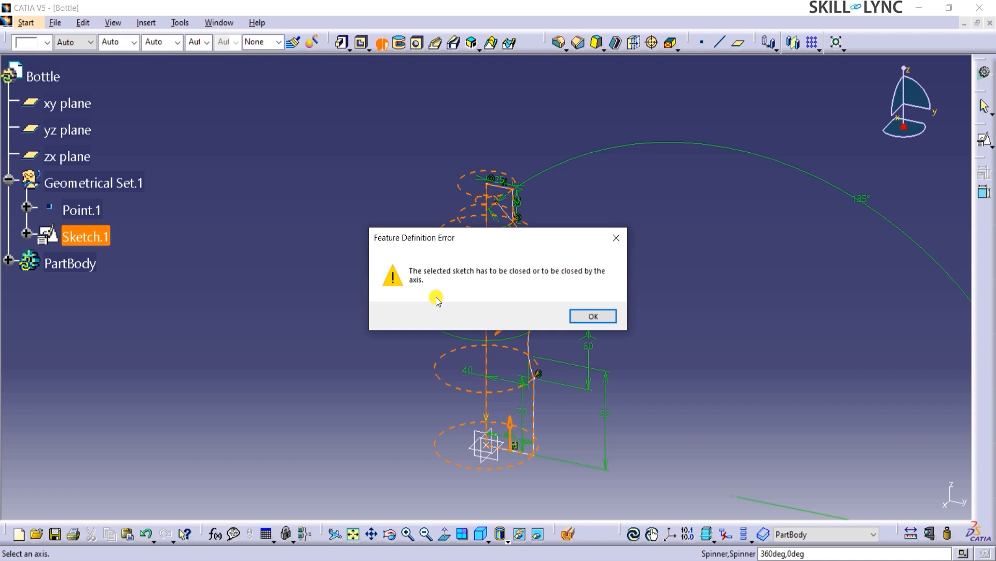
mouse_move(540, 312)
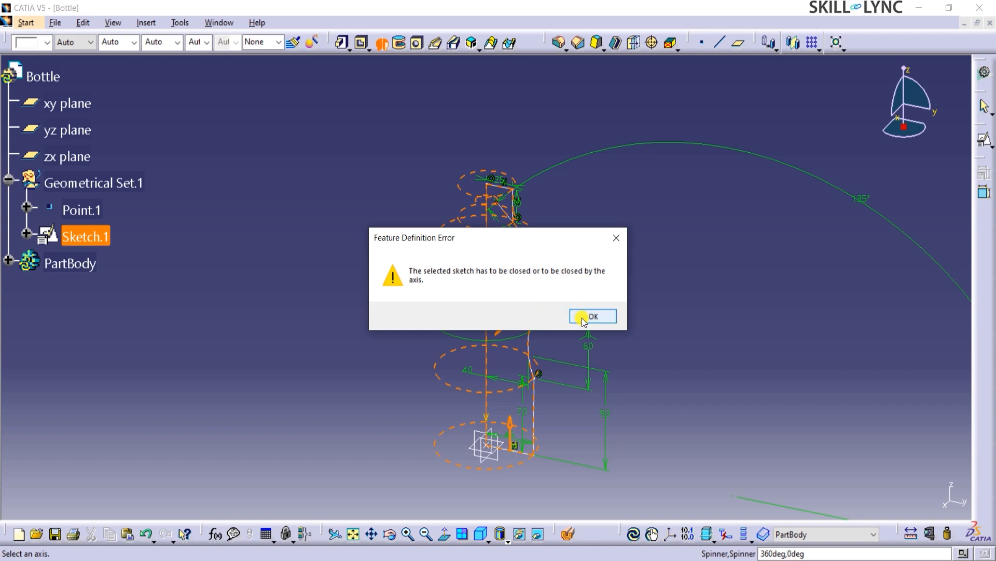
left_click(593, 315)
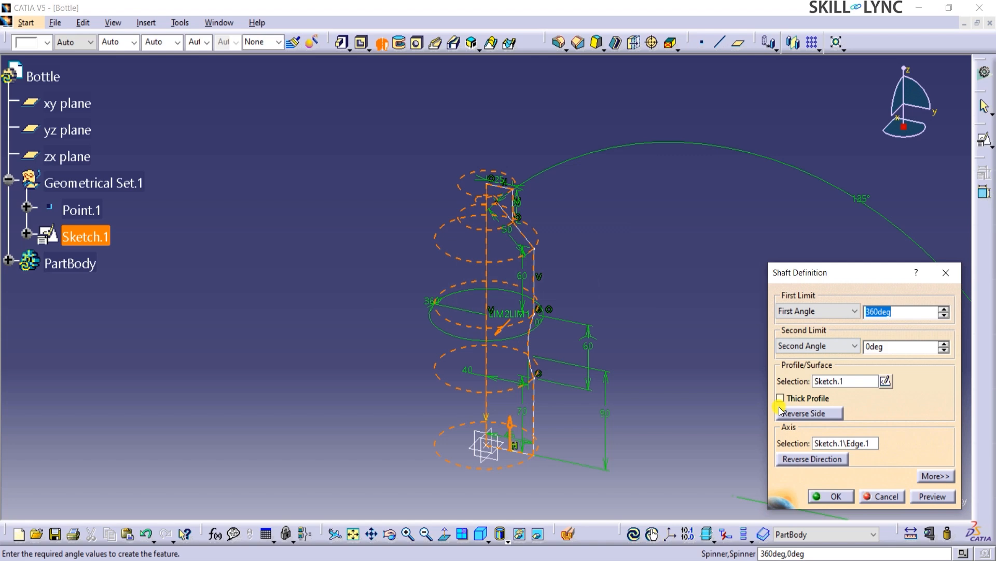
left_click(882, 495)
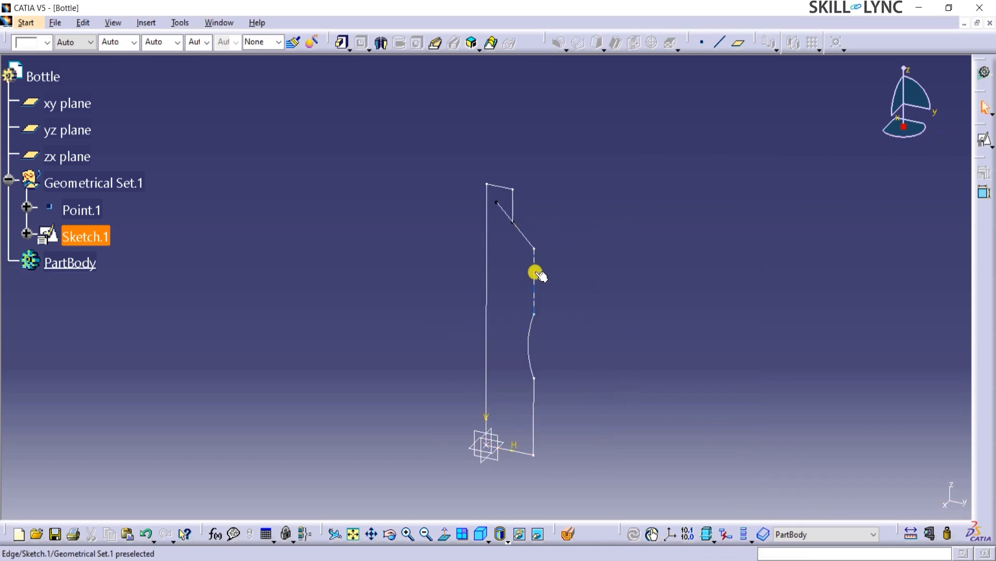
Reopen Sketch.1, run a 3D Profile check from Line.4 showing intersections, and cancel.
double_click(83, 236)
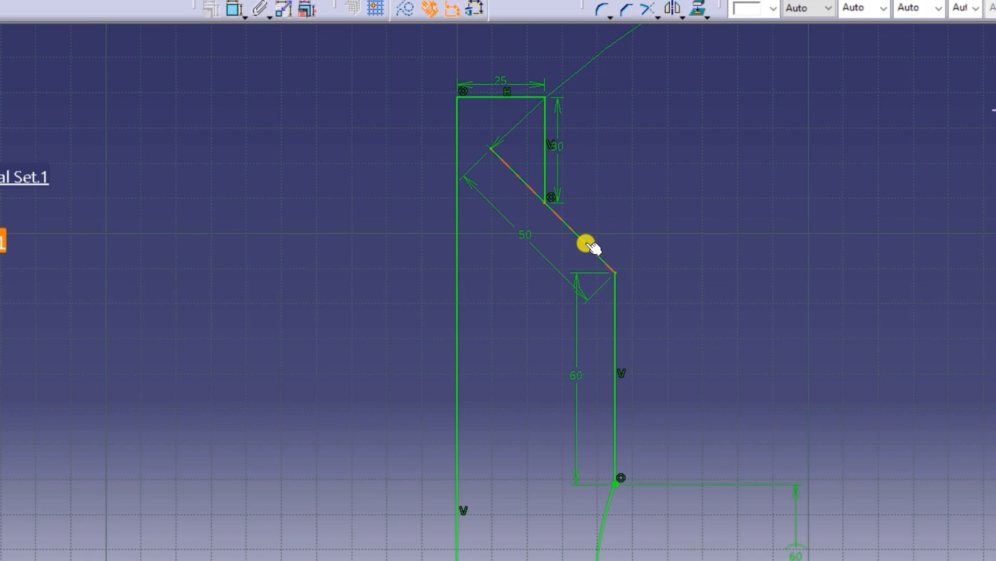
right_click(585, 245)
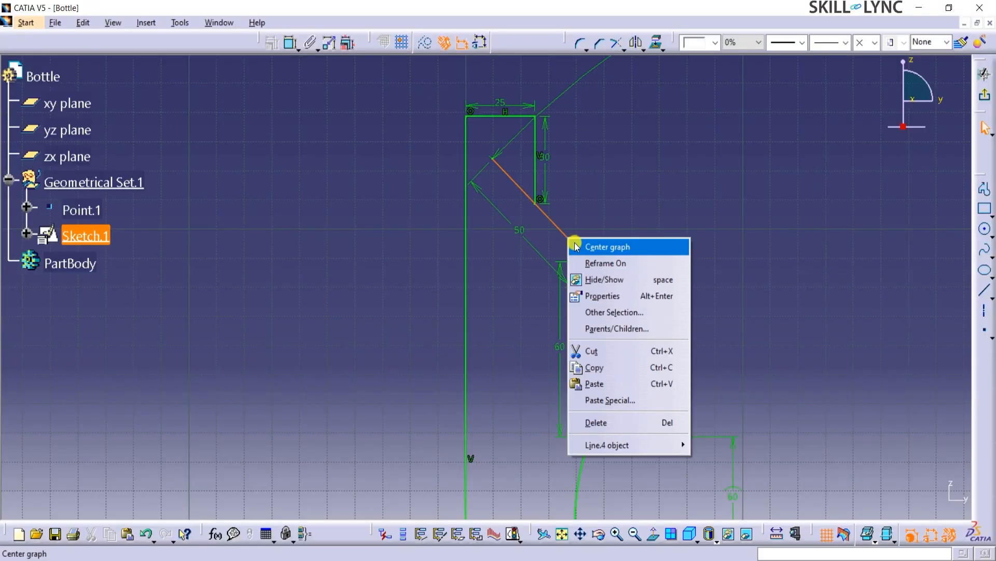
mouse_move(653, 428)
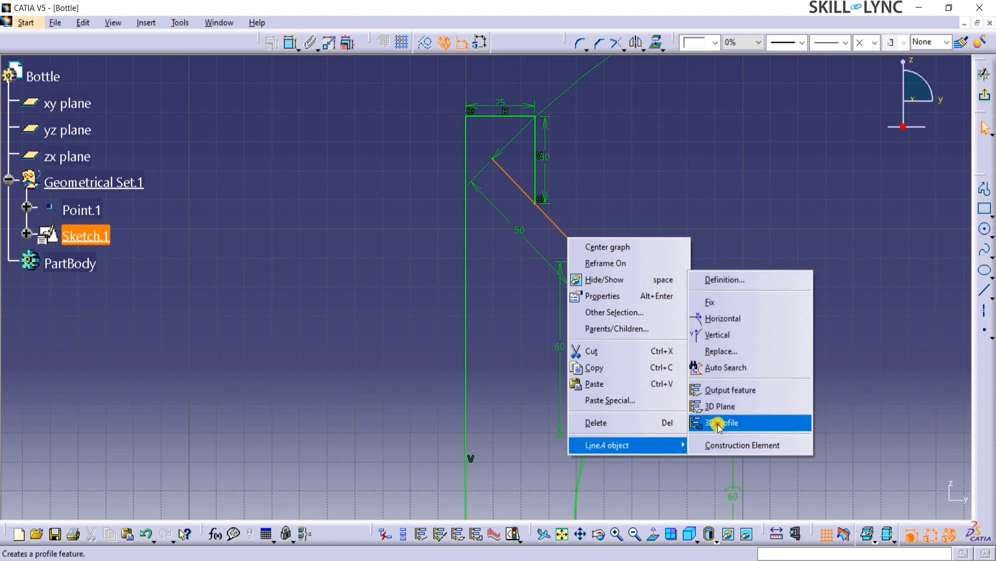
left_click(721, 423)
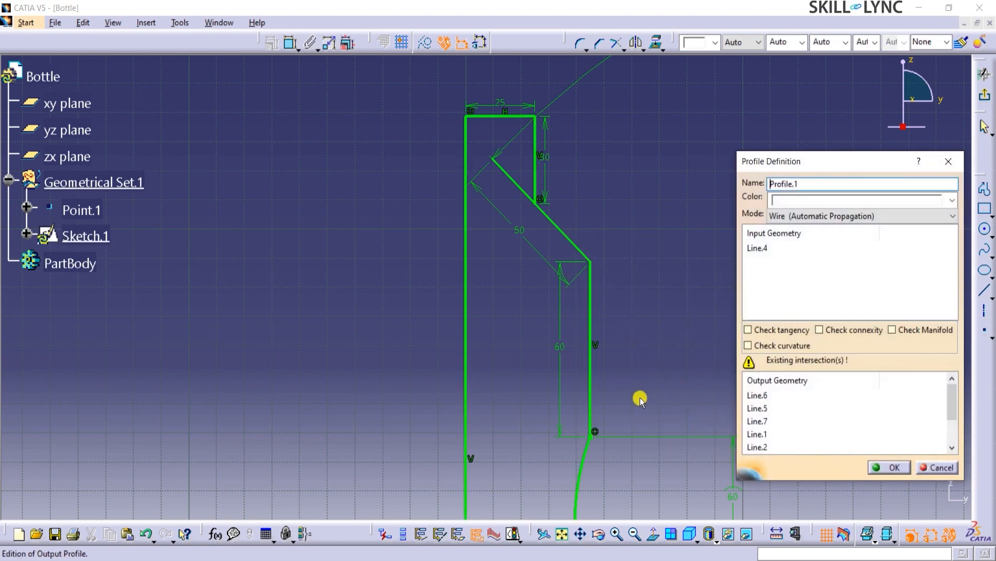
mouse_move(622, 351)
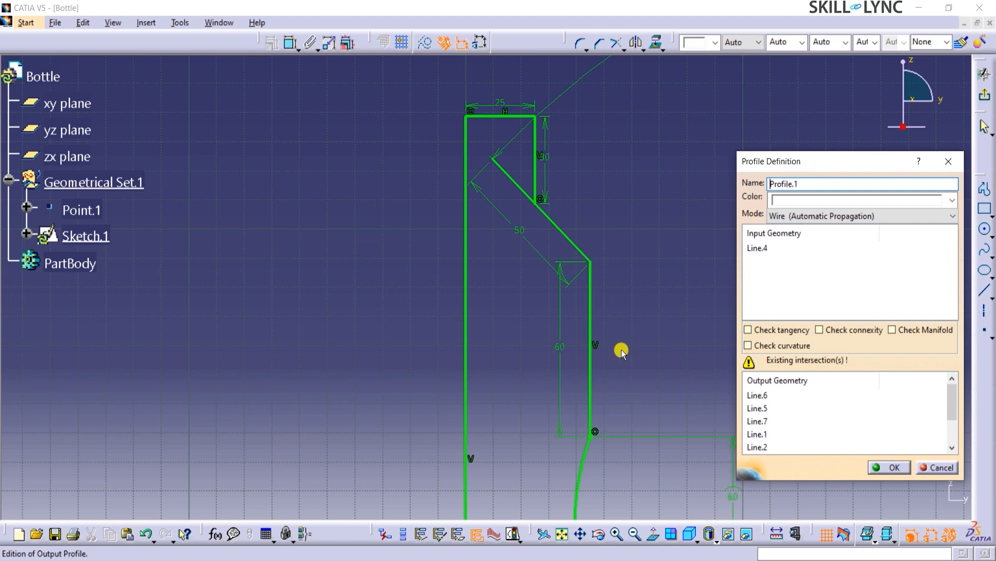
mouse_move(629, 371)
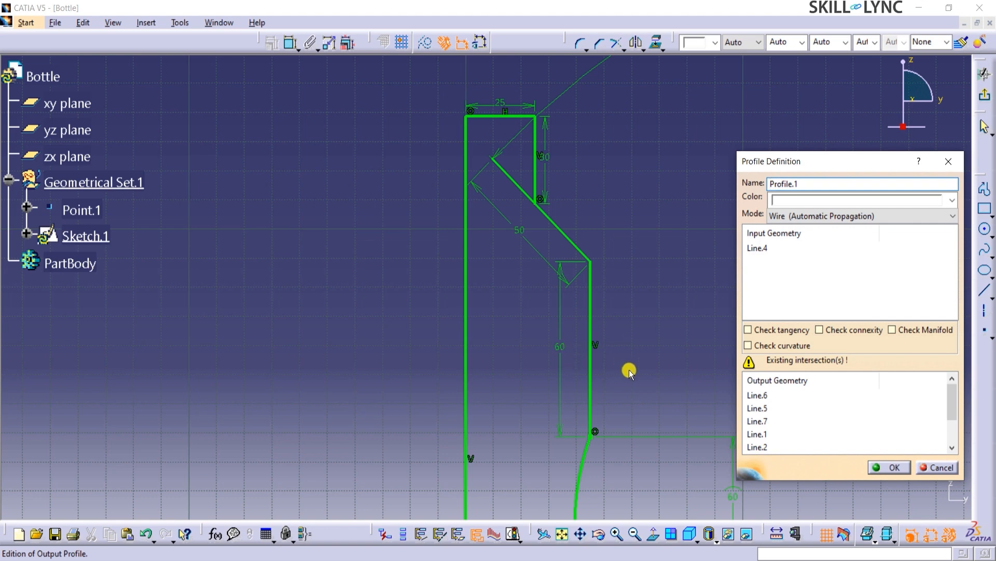
mouse_move(829, 366)
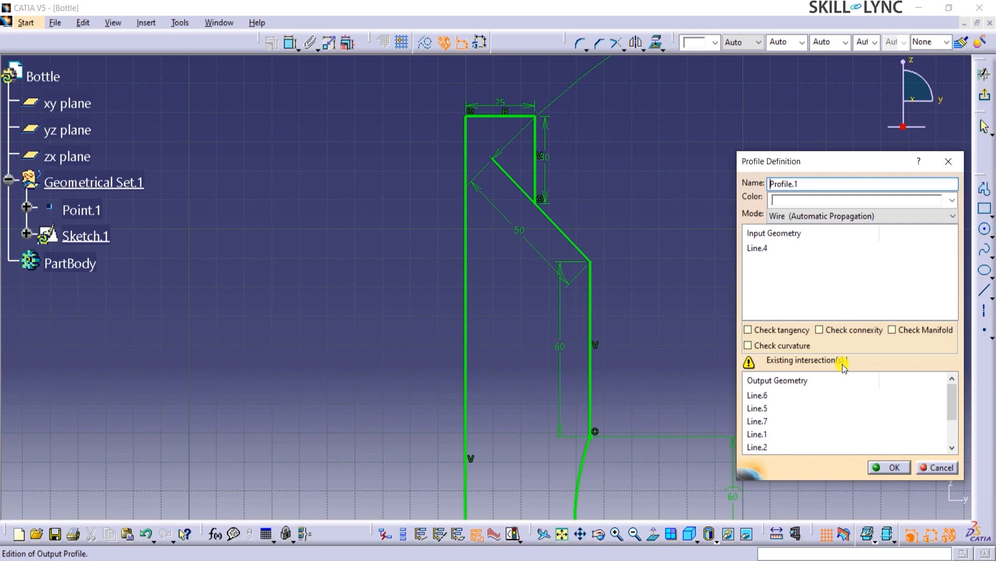
mouse_move(933, 468)
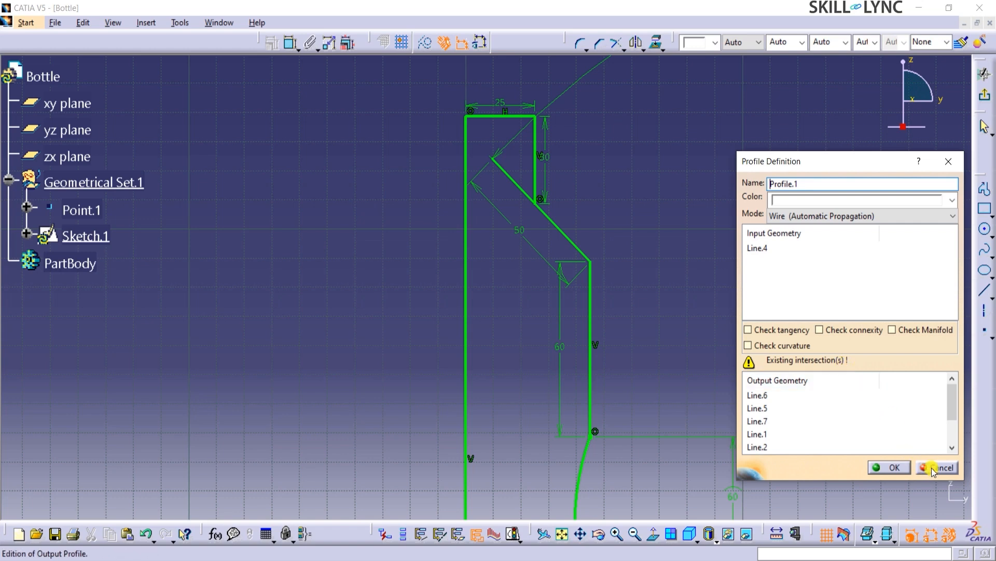
left_click(943, 467)
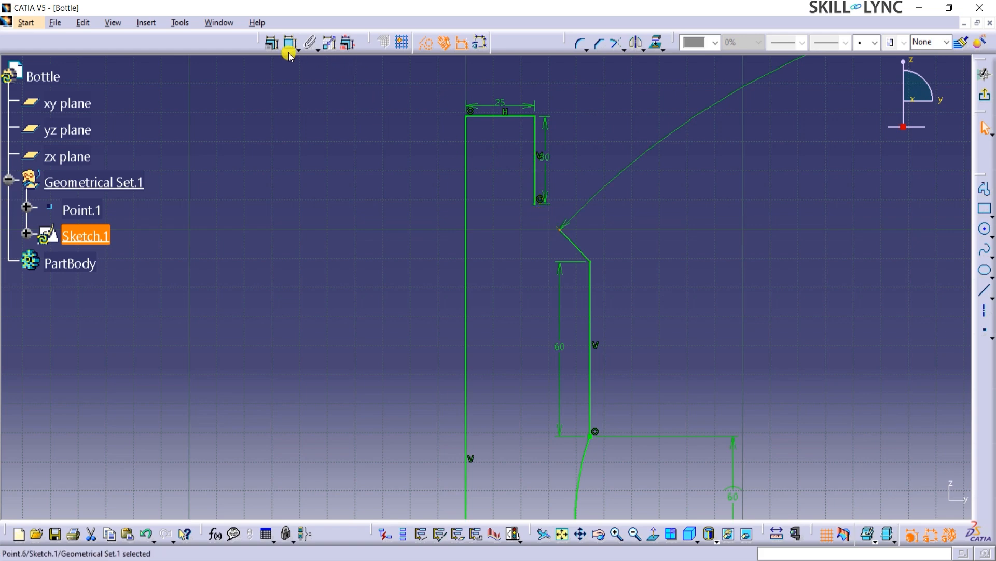
mouse_move(535, 175)
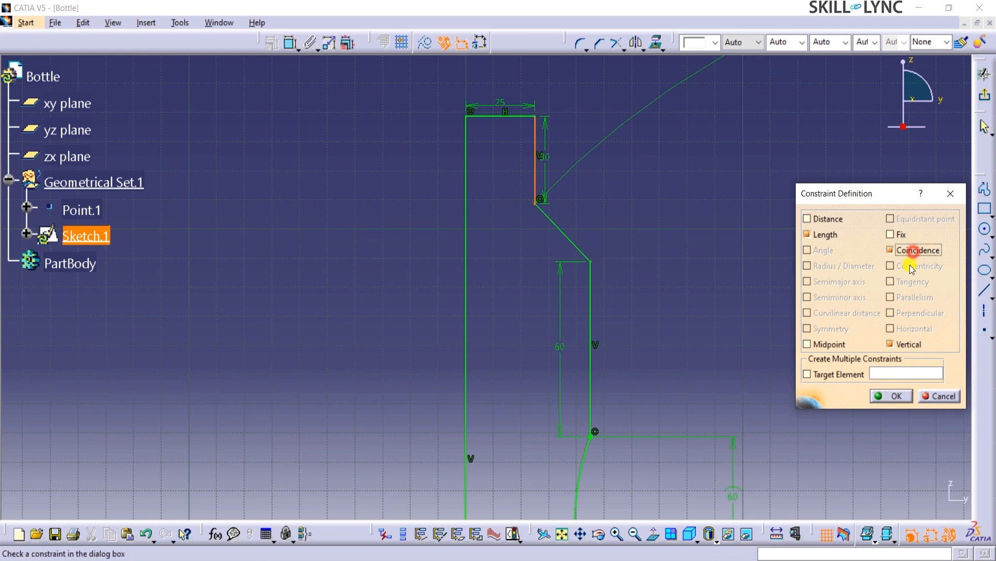
Apply the coincidence constraint and create Profile.1 from Line.4's connected outline.
left_click(891, 396)
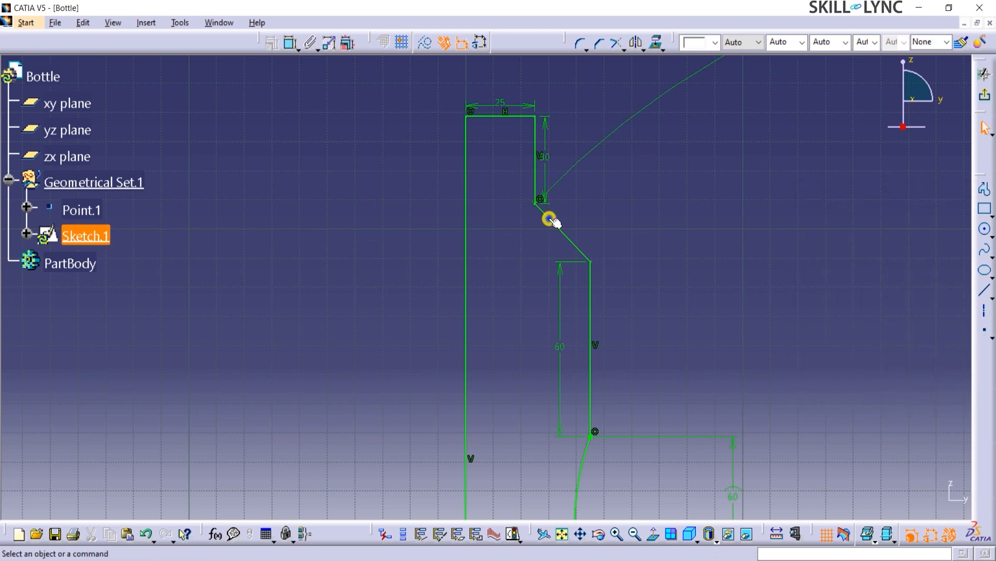
right_click(548, 220)
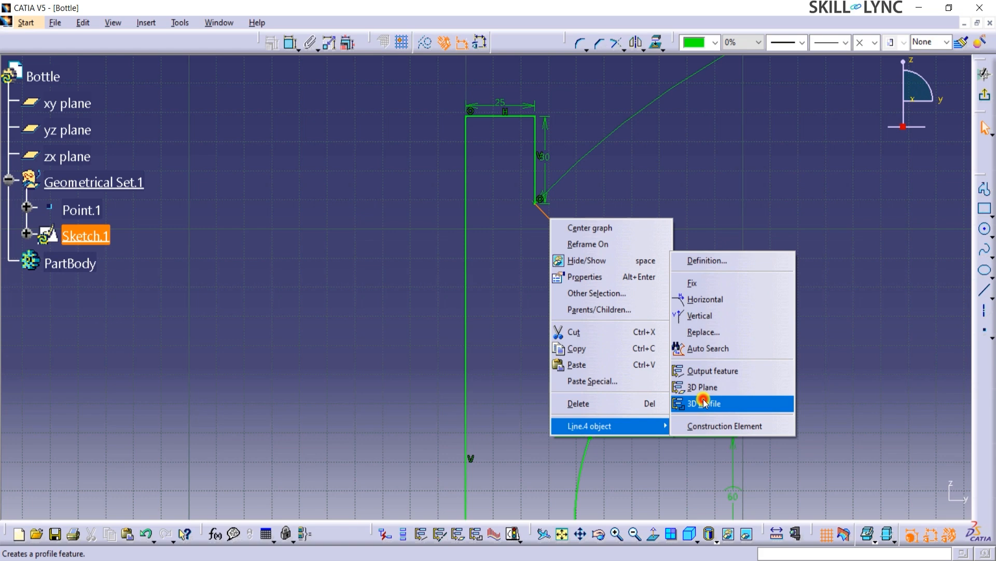
left_click(704, 404)
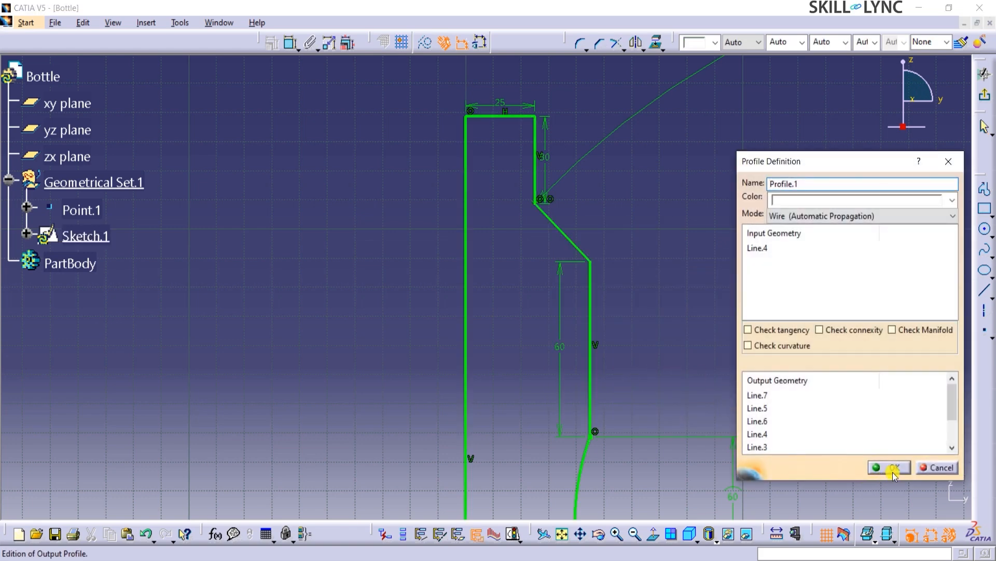
left_click(890, 467)
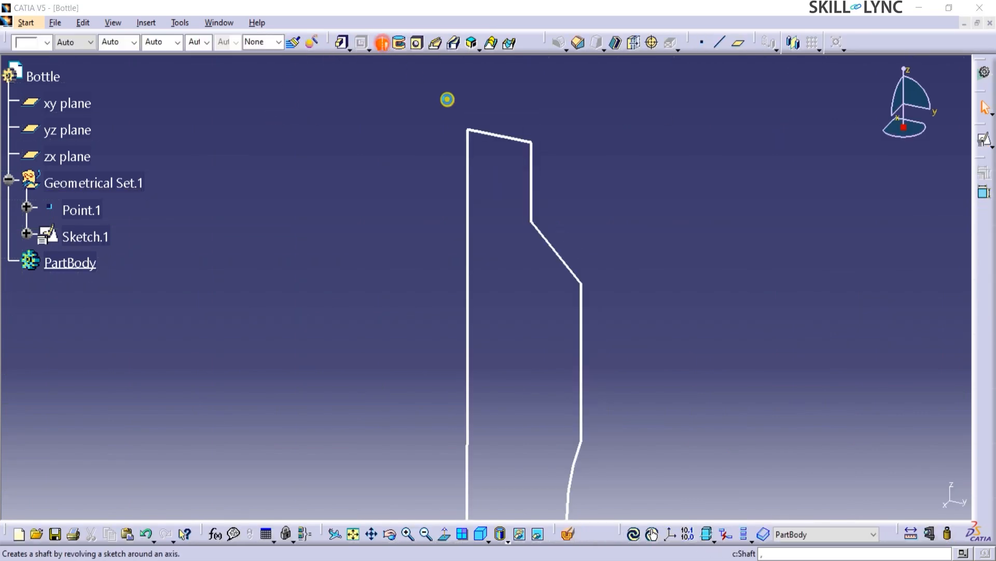
Revolve Profile.1 a full 360 degrees about the Z axis into a shaft.
left_click(382, 41)
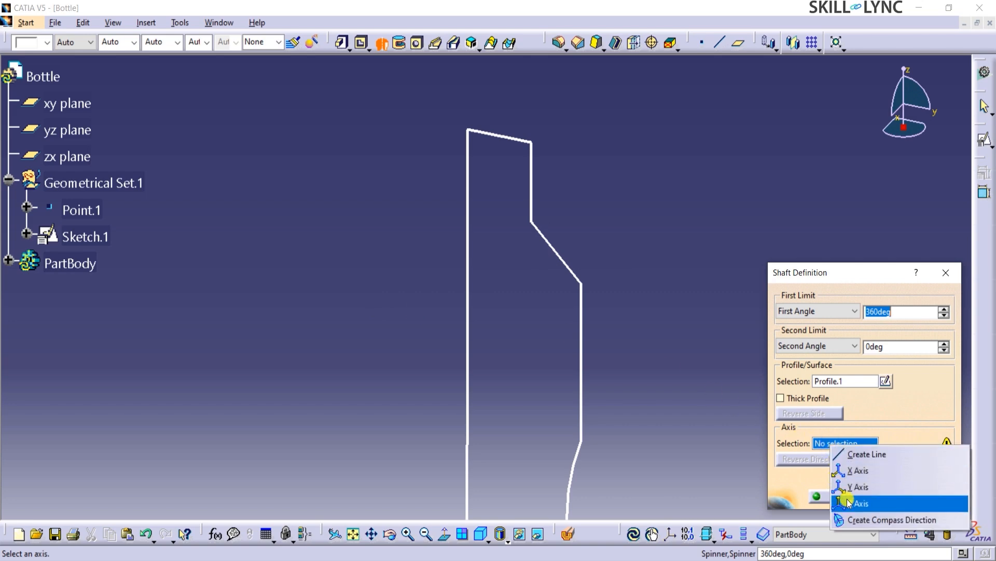
left_click(858, 503)
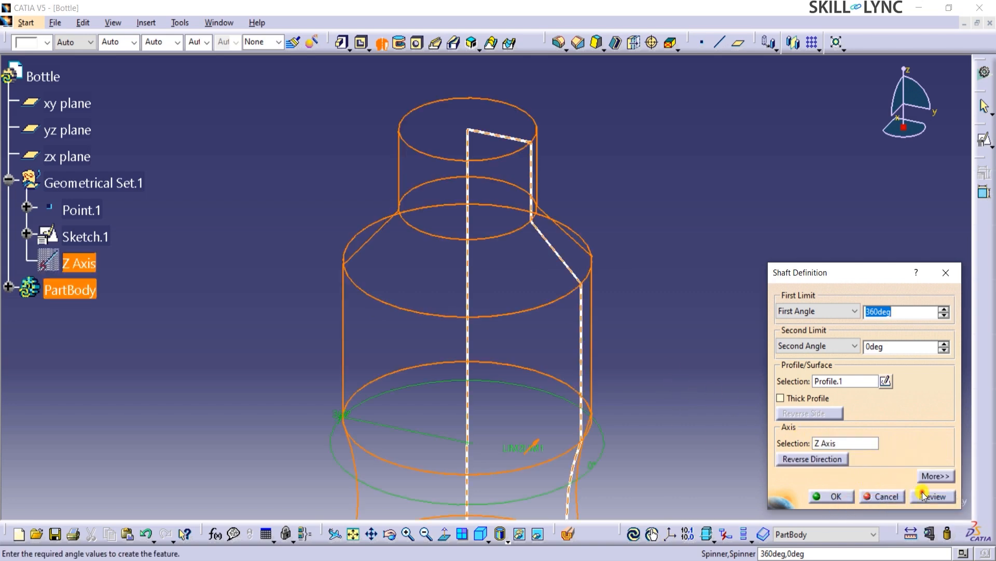
left_click(831, 495)
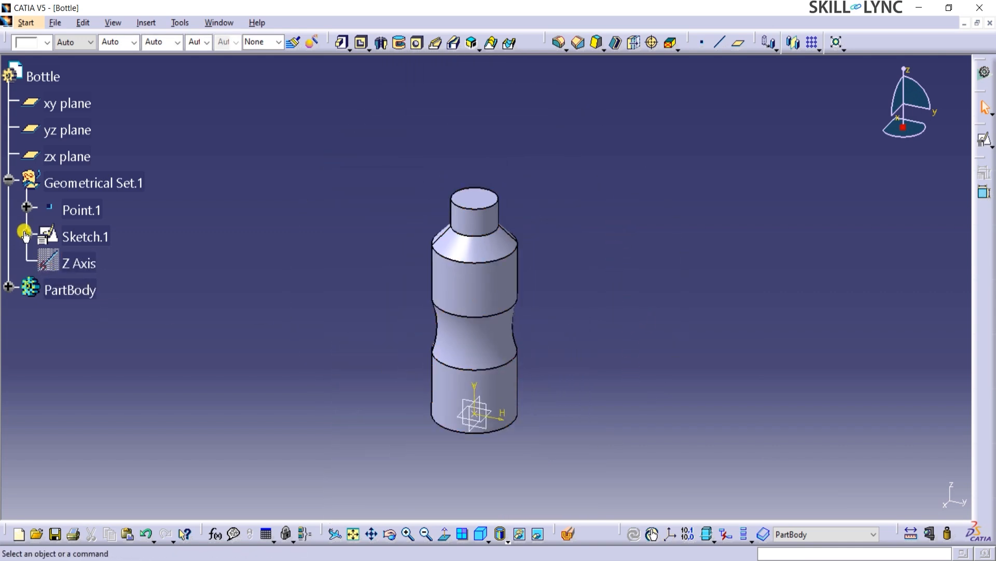
left_click(24, 235)
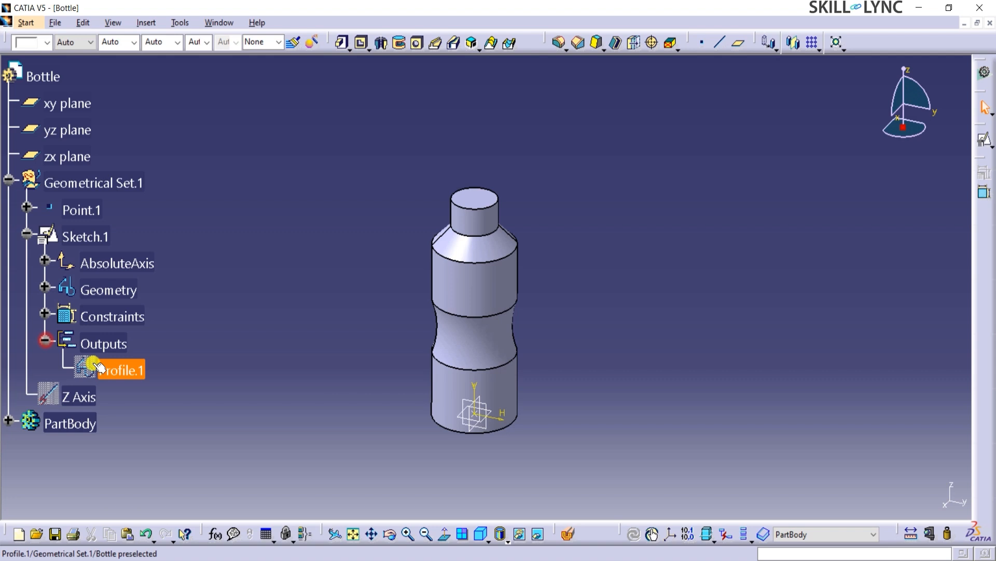
left_click(124, 371)
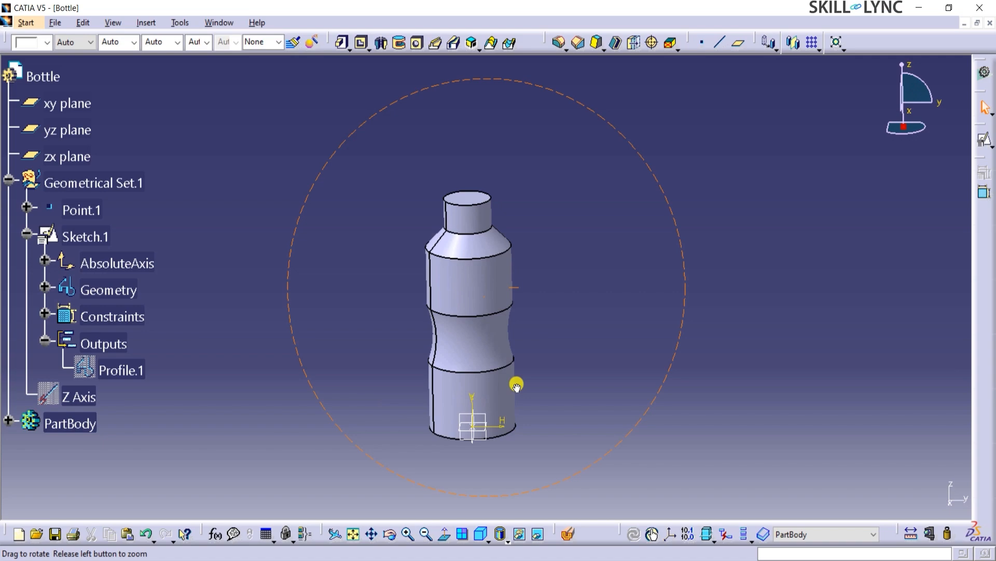
left_click_drag(517, 386, 529, 337)
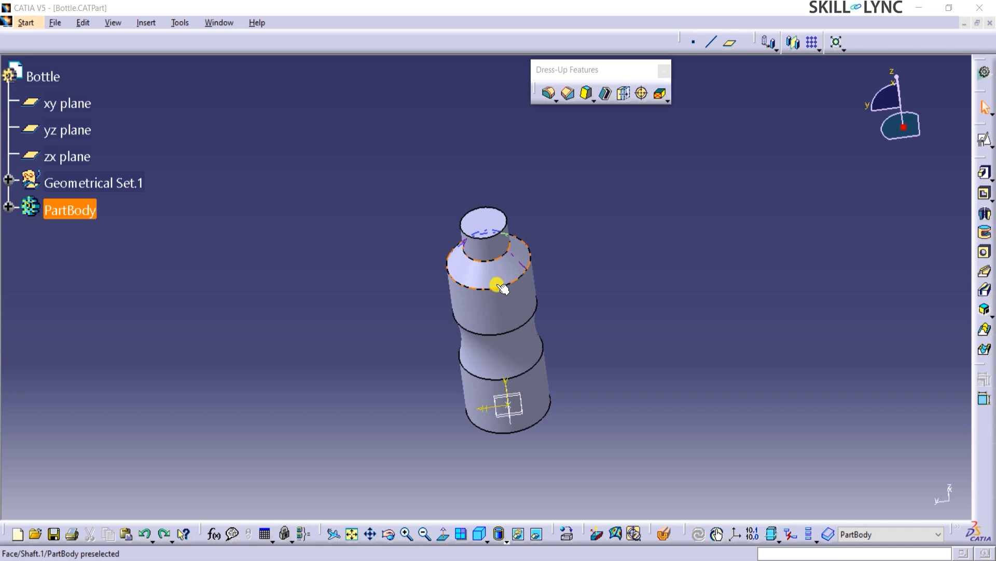
mouse_move(602, 94)
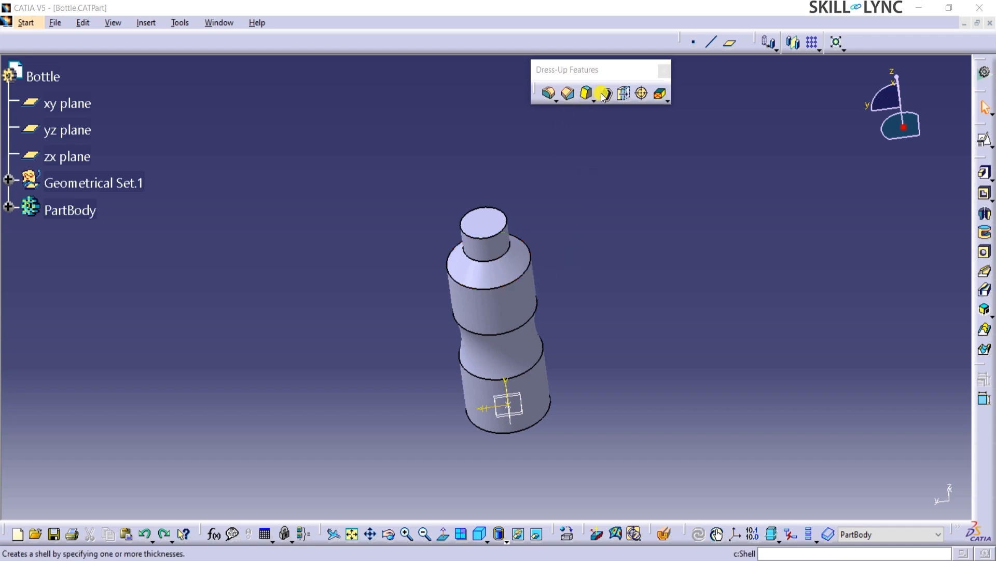
mouse_move(603, 93)
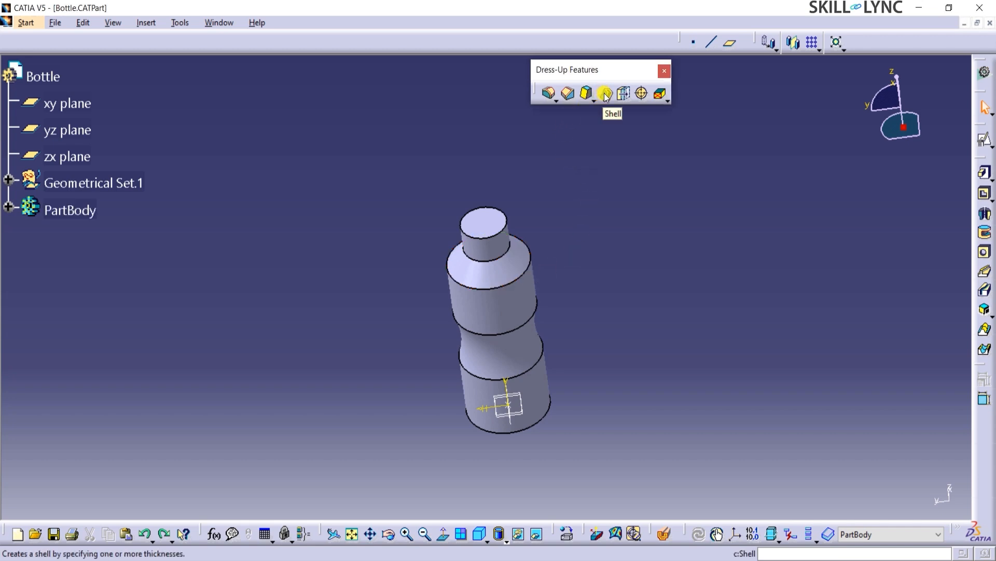
Shell the bottle with 2 mm inside thickness, removing the neck's top face.
left_click(604, 91)
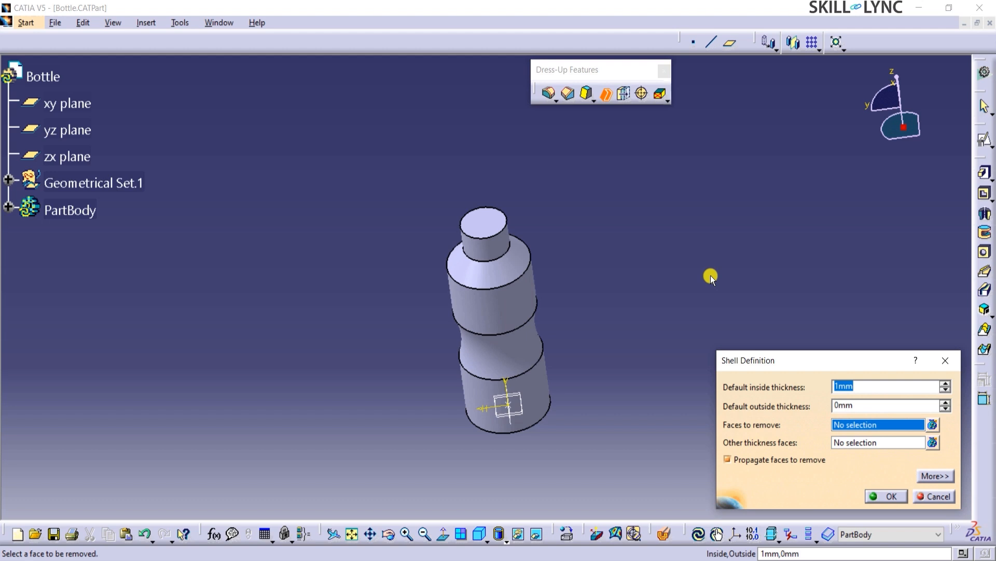
type("2")
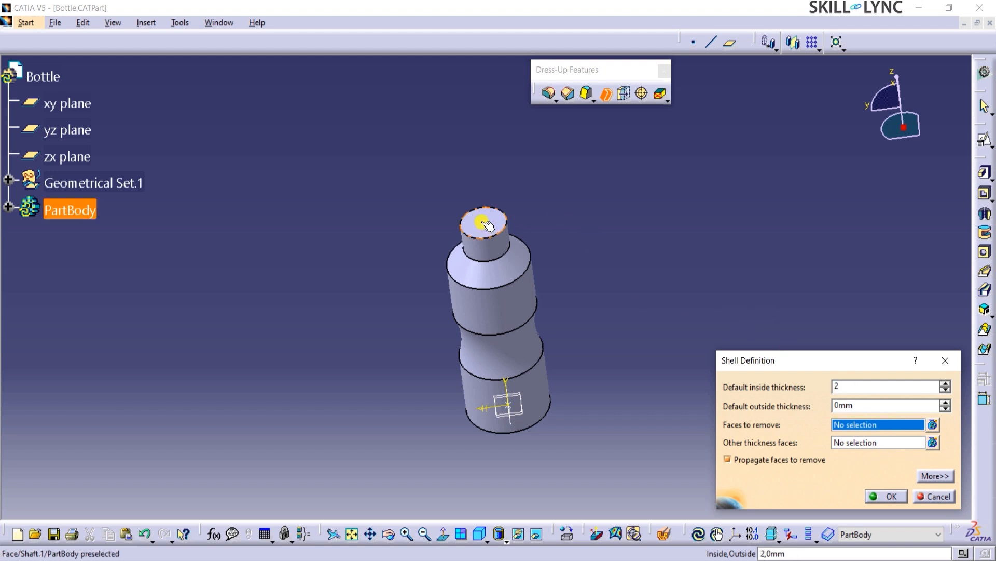
left_click(478, 223)
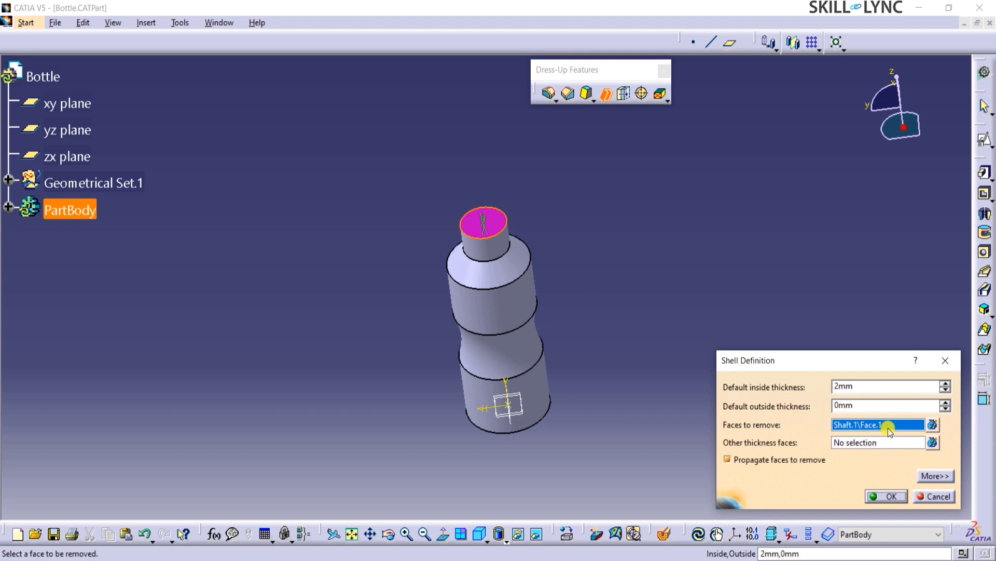
mouse_move(631, 419)
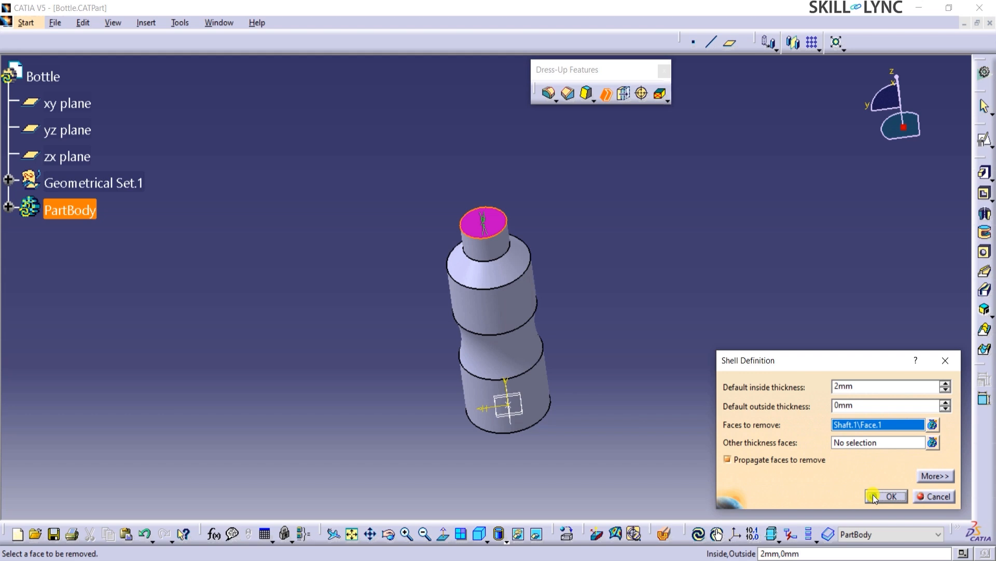
left_click(892, 496)
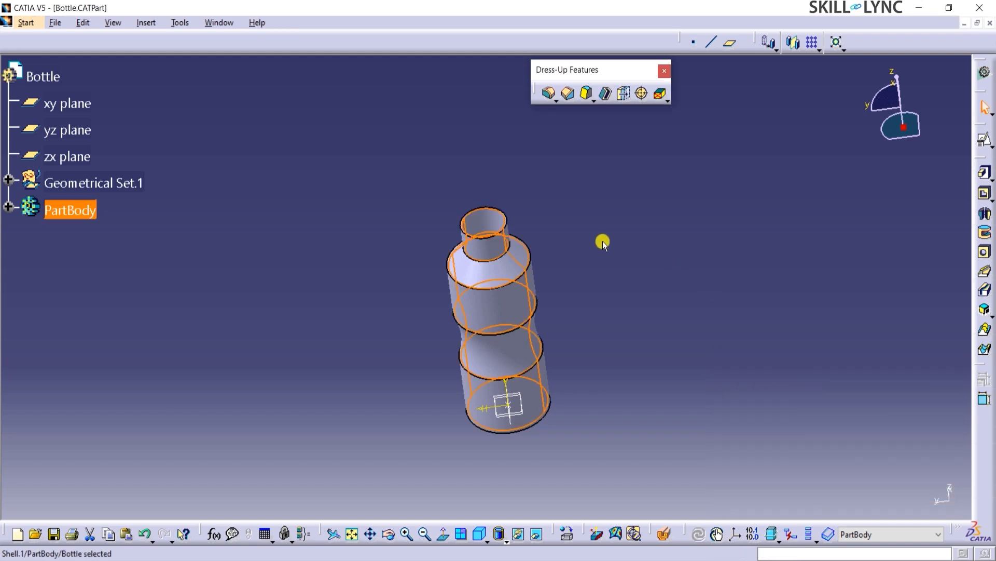
left_click_drag(603, 244, 518, 348)
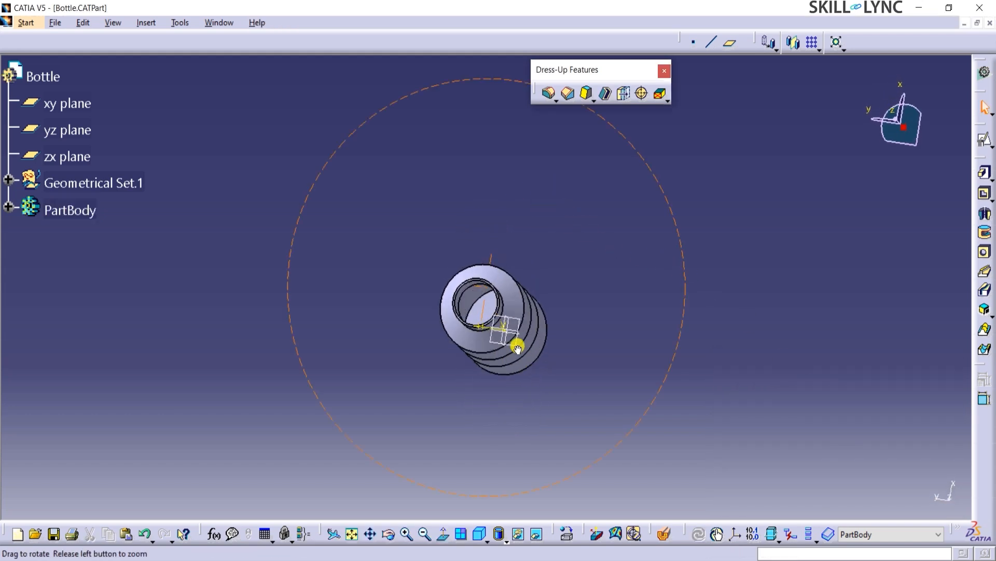
Fillet the body edges at 5 mm radius and the neck edge at 3 mm.
left_click(551, 94)
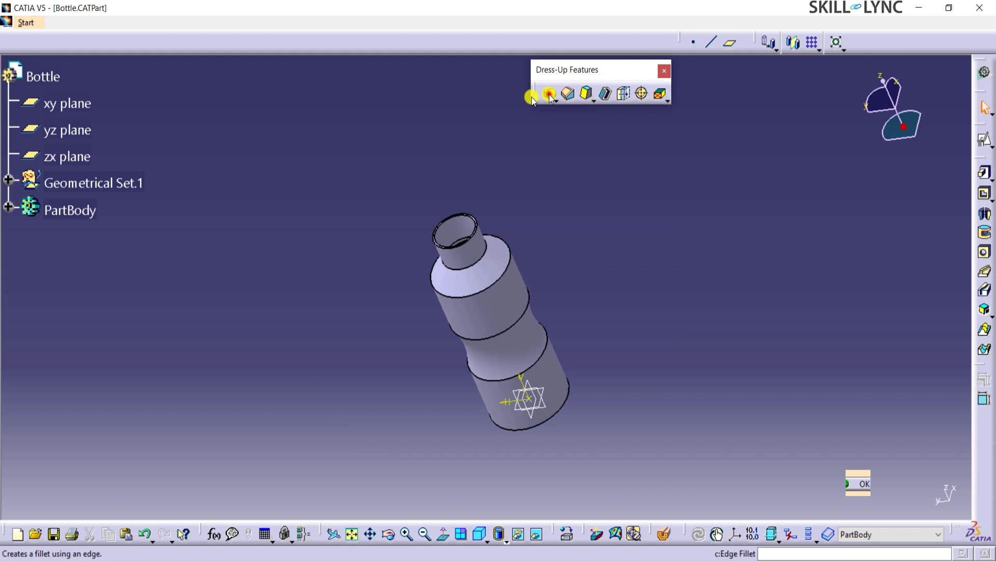
left_click(548, 94)
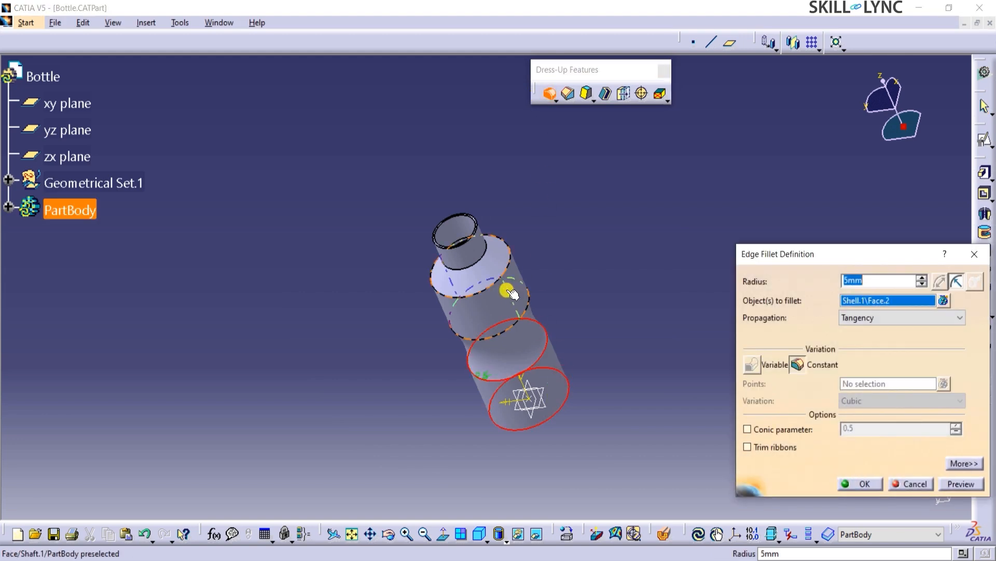
left_click(504, 293)
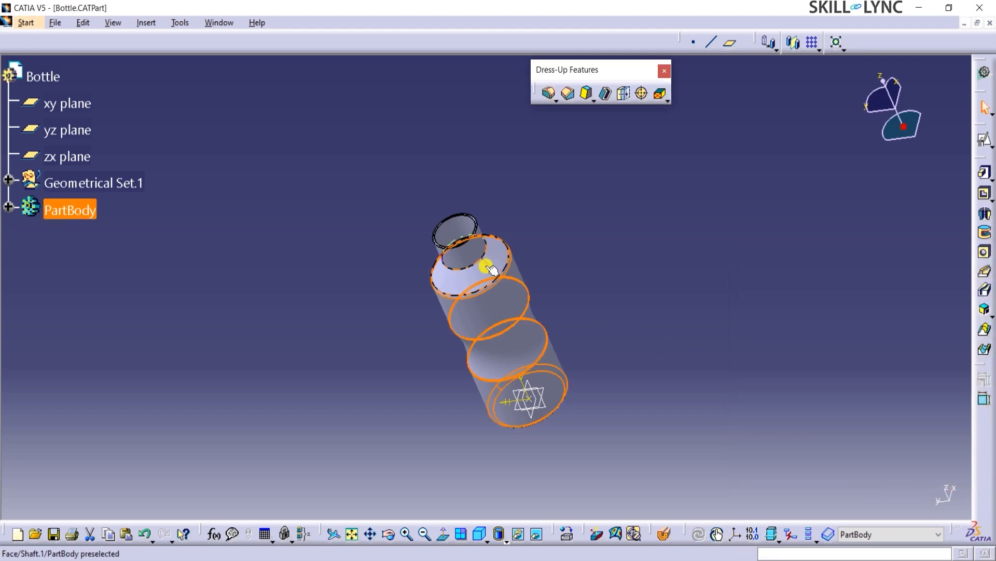
left_click(550, 95)
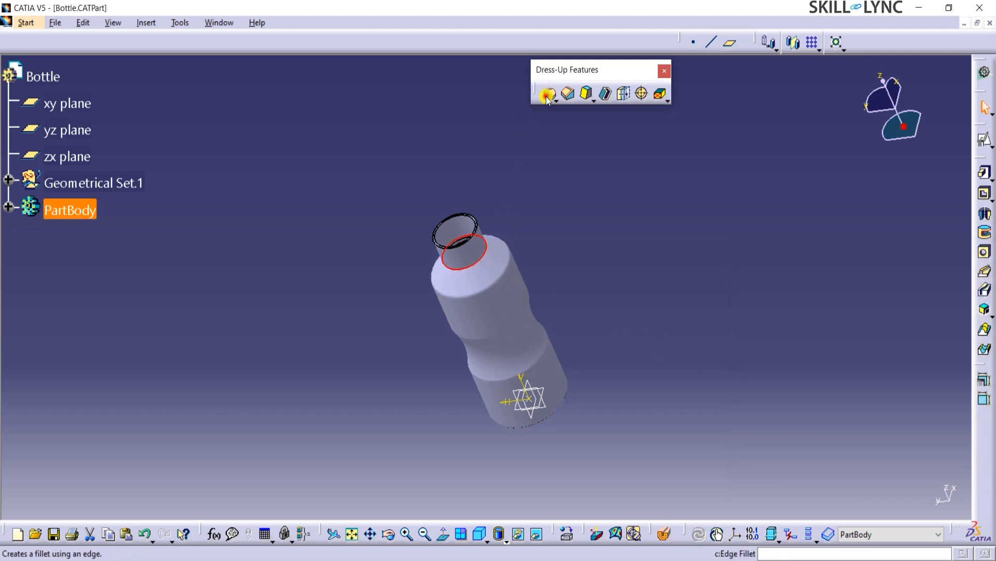
left_click(548, 93)
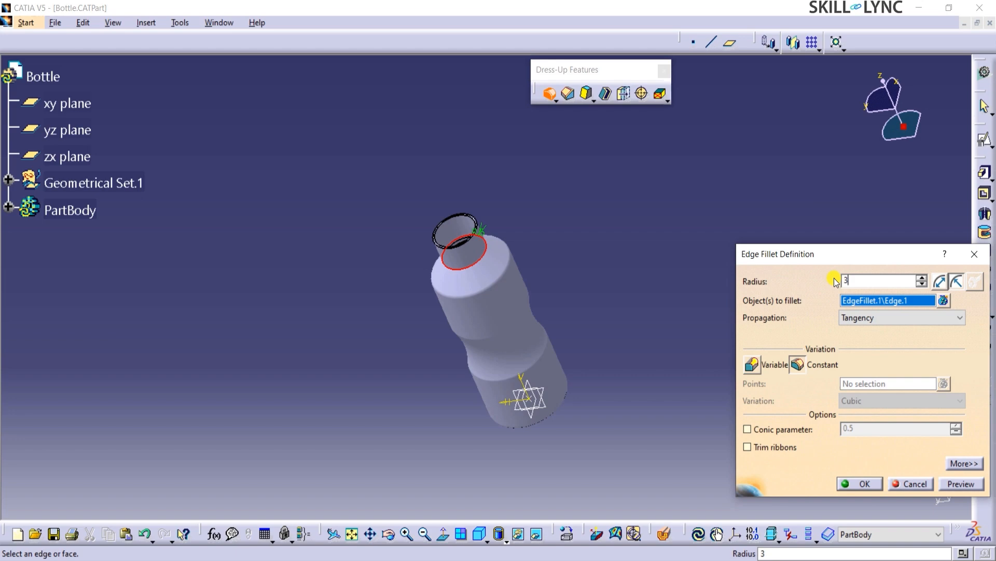
left_click(860, 484)
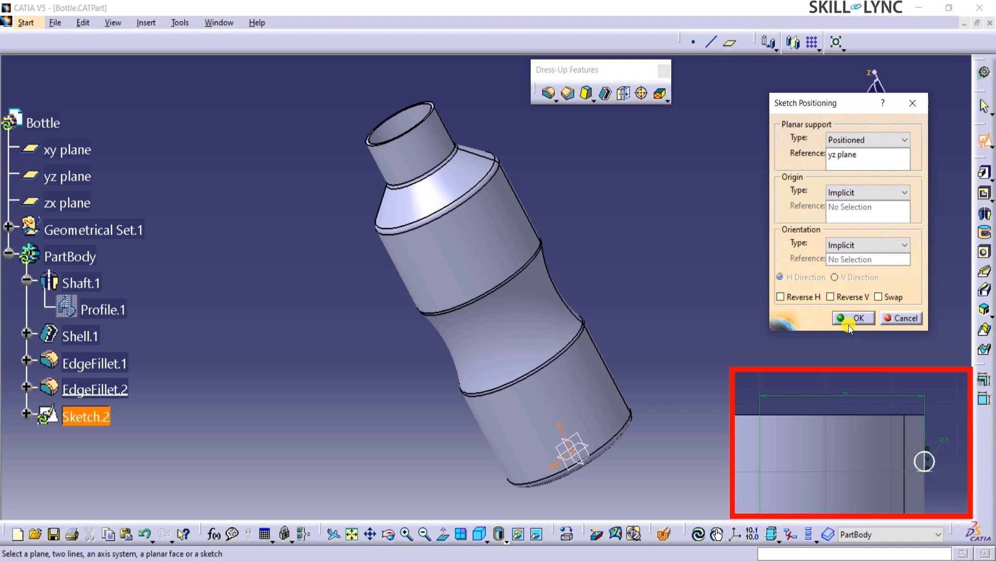
Place Sketch.2 on the yz plane and draw a 1.5 mm radius circle, horizontal centre 3.
left_click(854, 317)
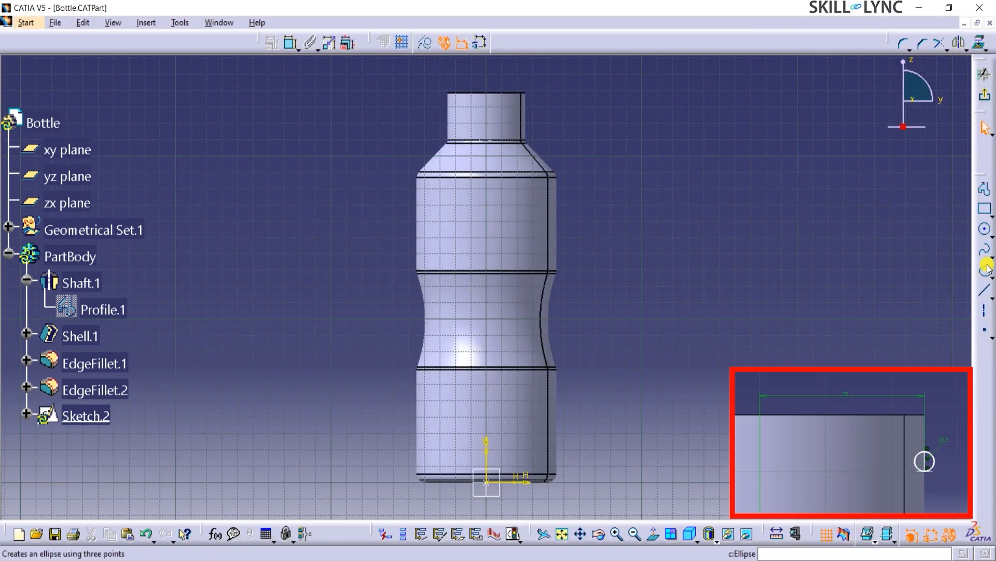
left_click(984, 228)
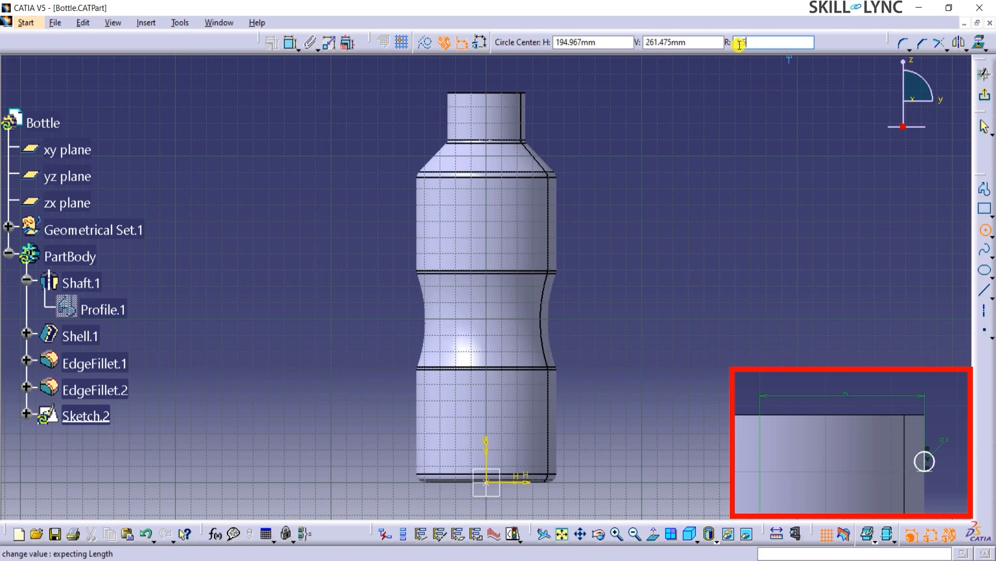
type("1.5")
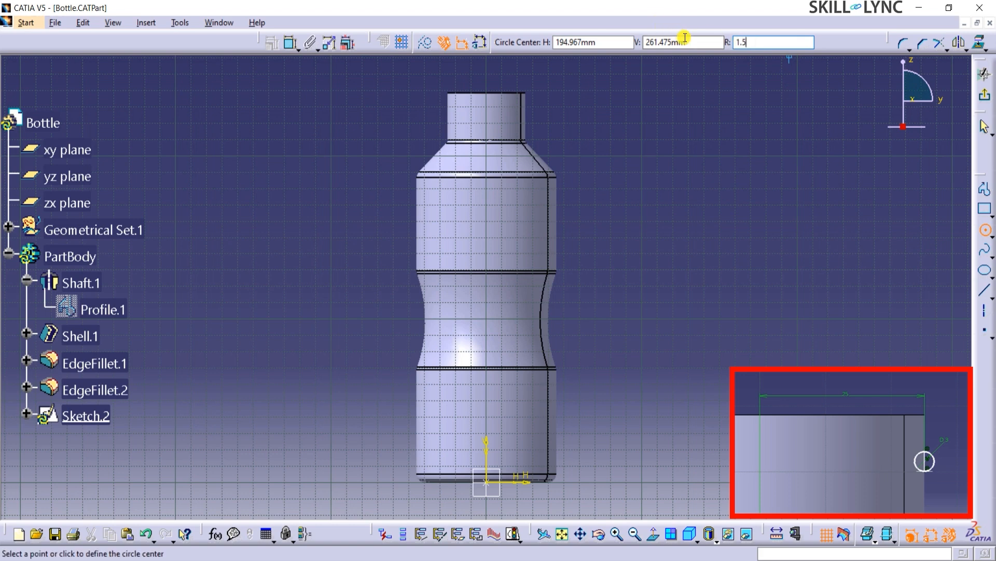
left_click(580, 42)
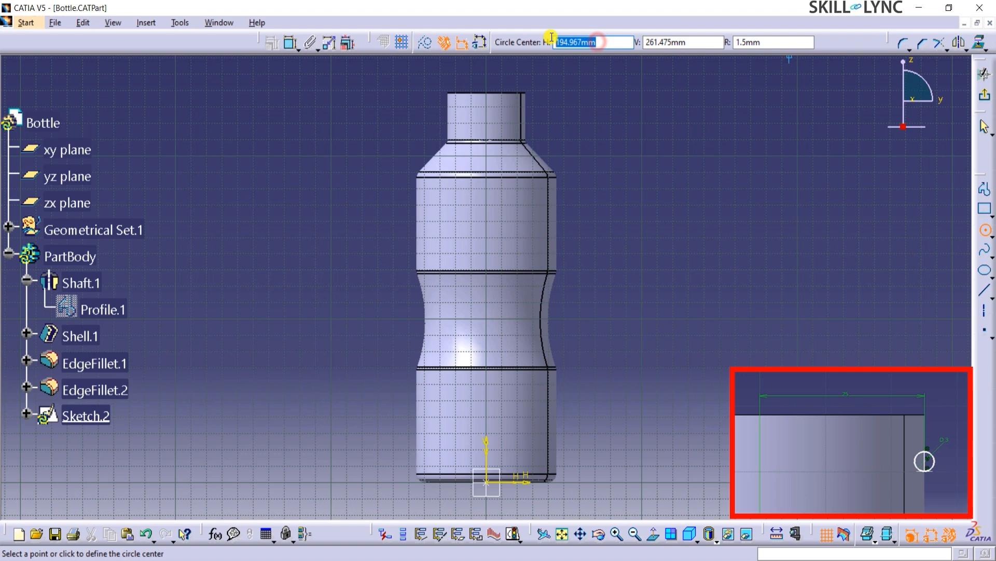
type("3")
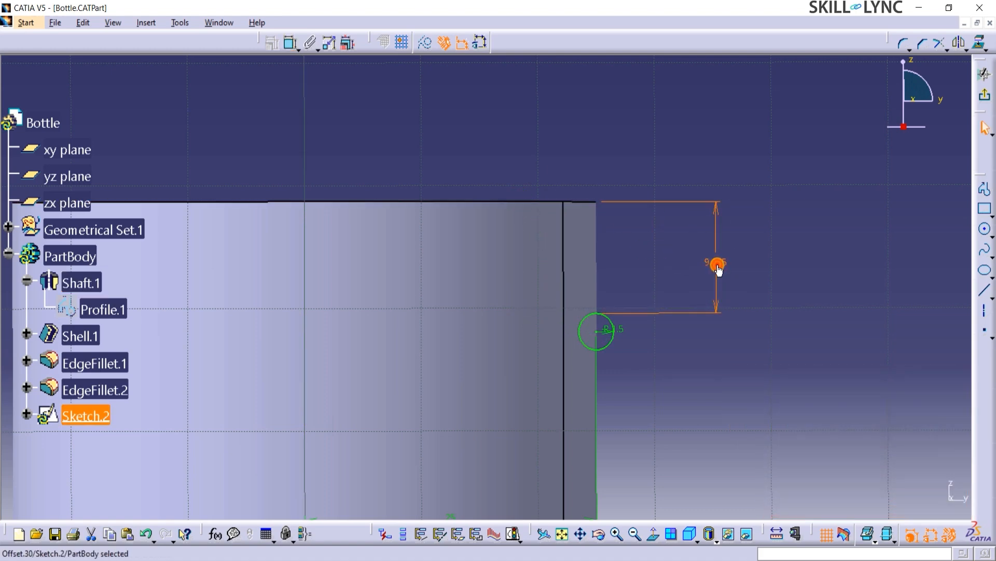
Edit the circle's offset dimension and add a line constrained coincident with the circle.
double_click(718, 264)
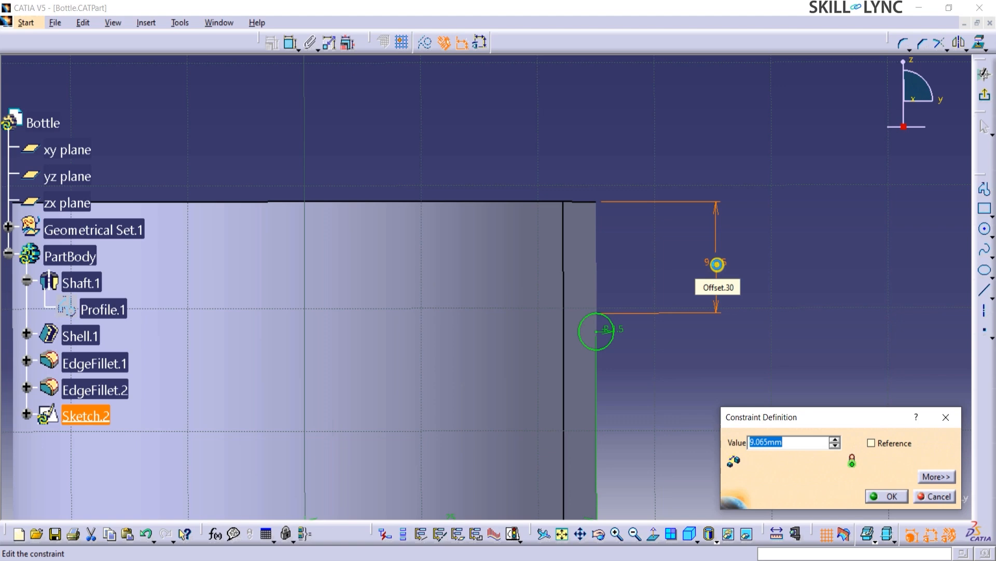
left_click(887, 496)
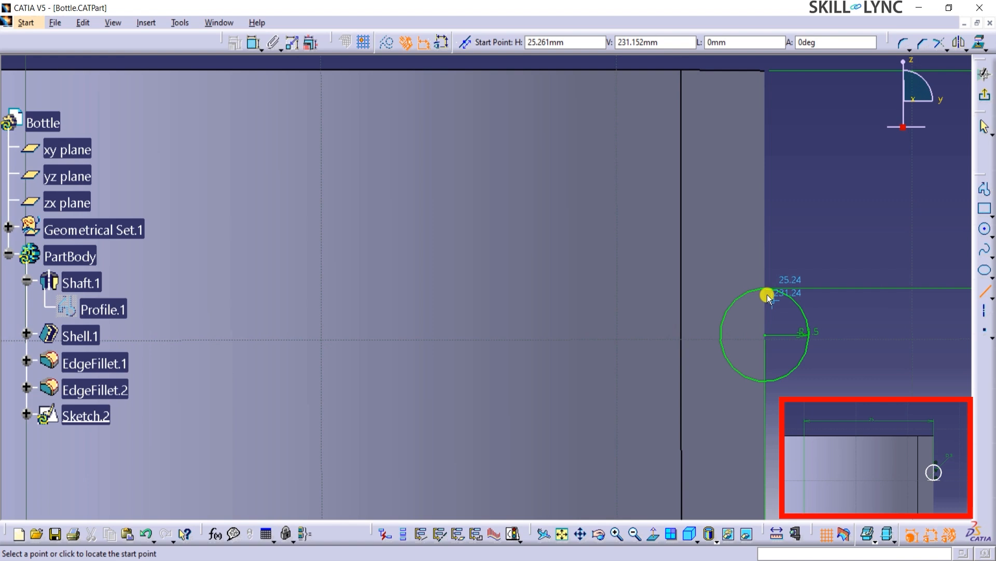
left_click(762, 379)
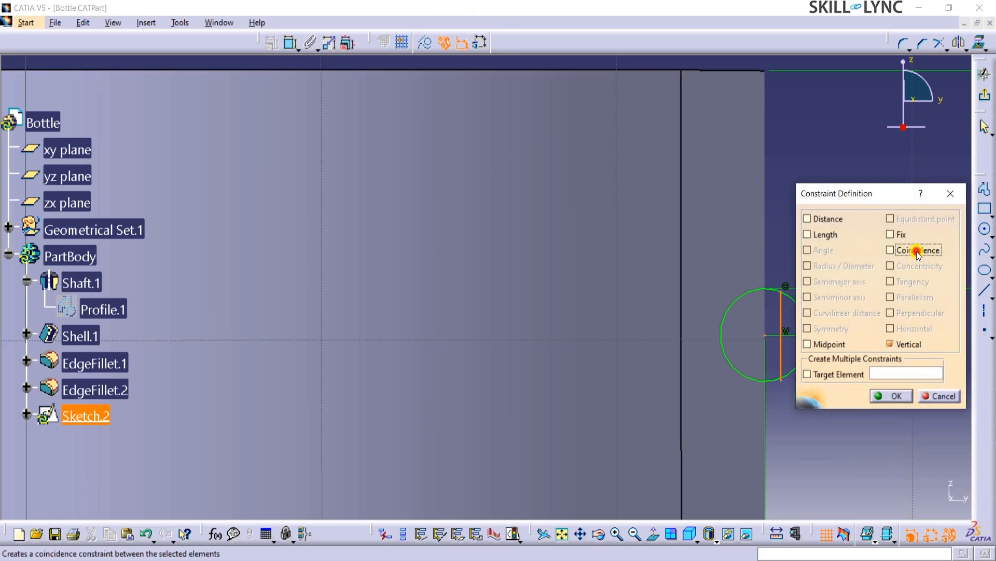
left_click(890, 396)
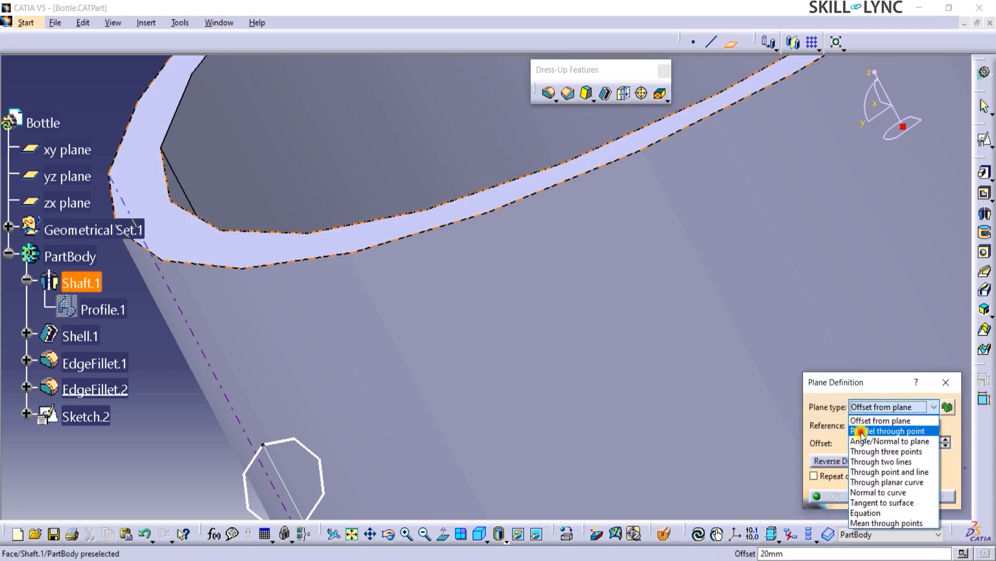
Define a plane parallel to xy through the Sketch.2 vertex.
left_click(888, 430)
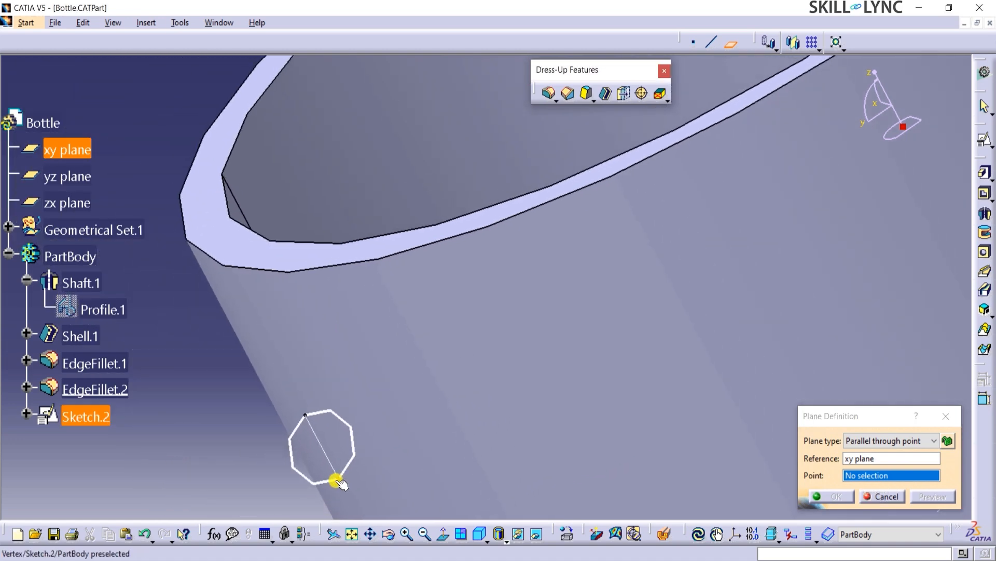
left_click(336, 482)
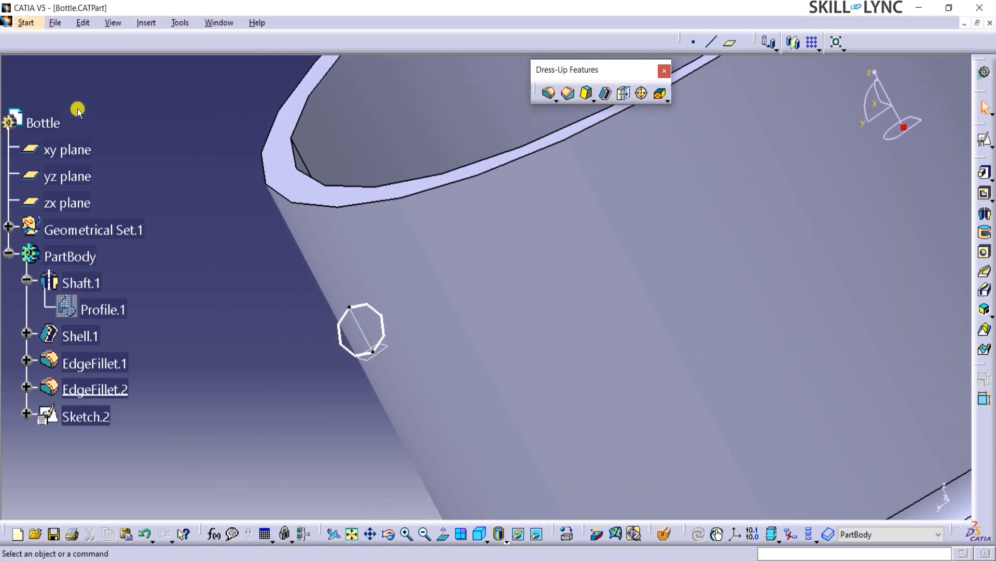
In Wireframe and Surface Design, create a 5 mm pitch helix starting at the Sketch.2 vertex.
left_click(25, 22)
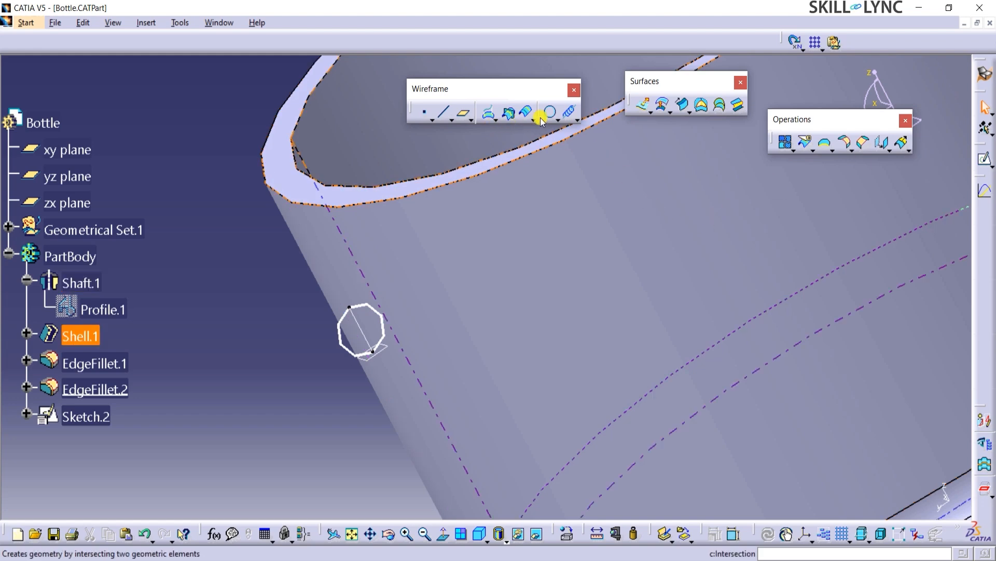
mouse_move(569, 112)
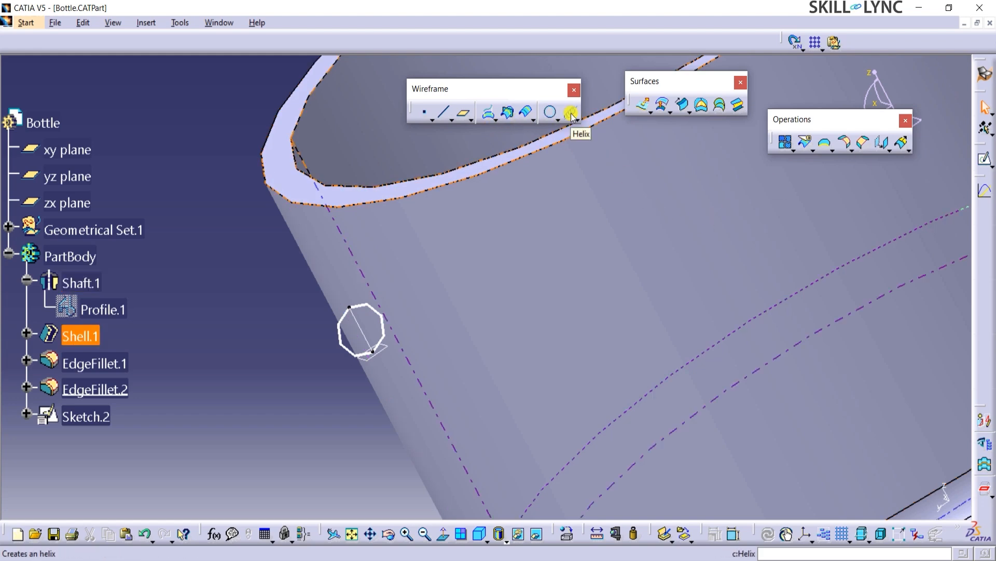
left_click(569, 111)
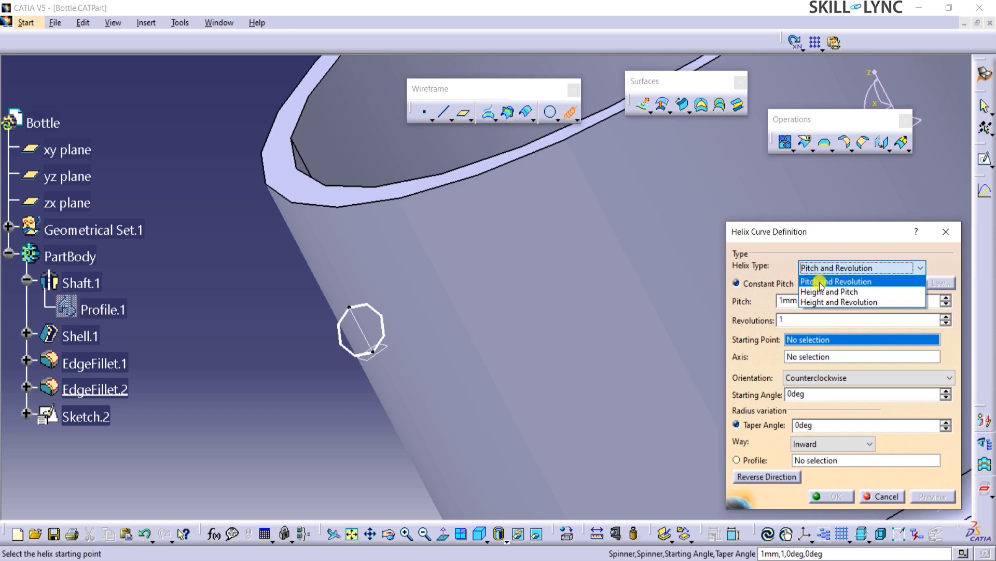
mouse_move(826, 283)
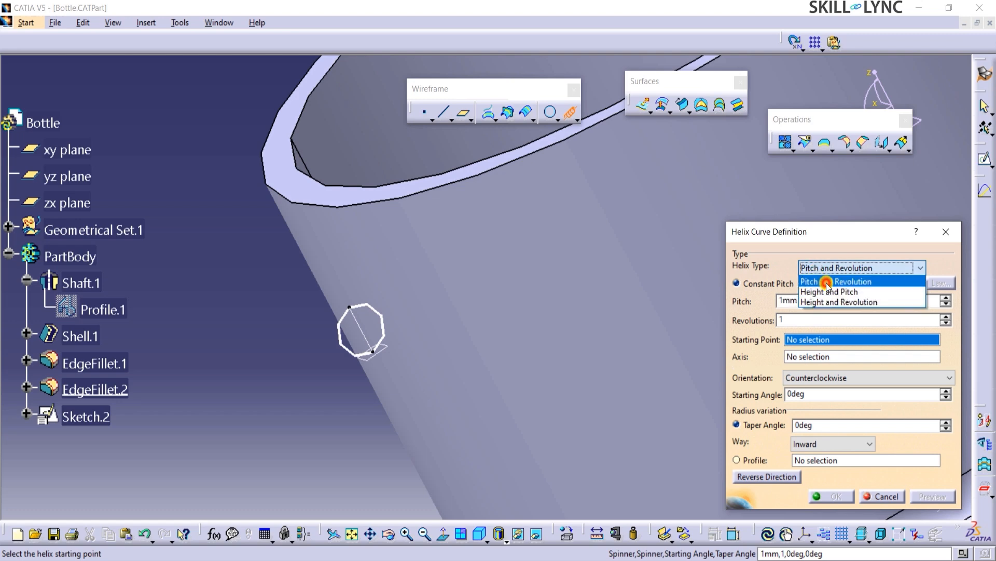
left_click(828, 282)
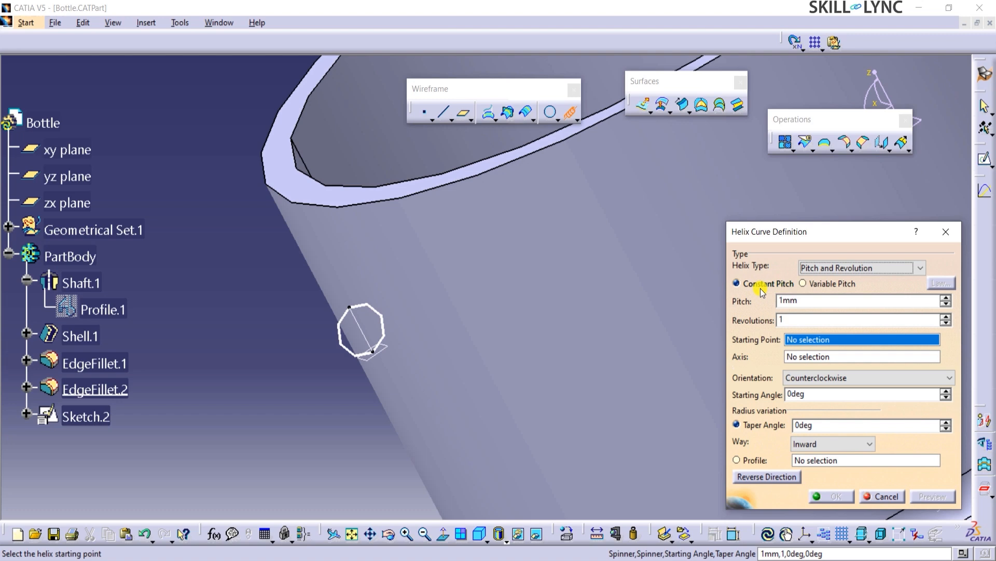
type("5")
left_click(858, 319)
type("2")
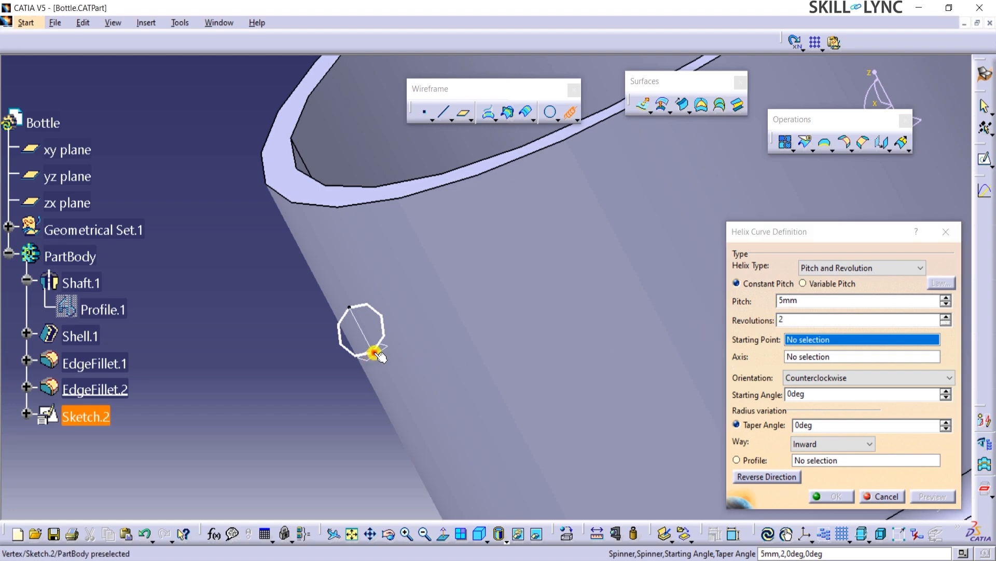
left_click(373, 357)
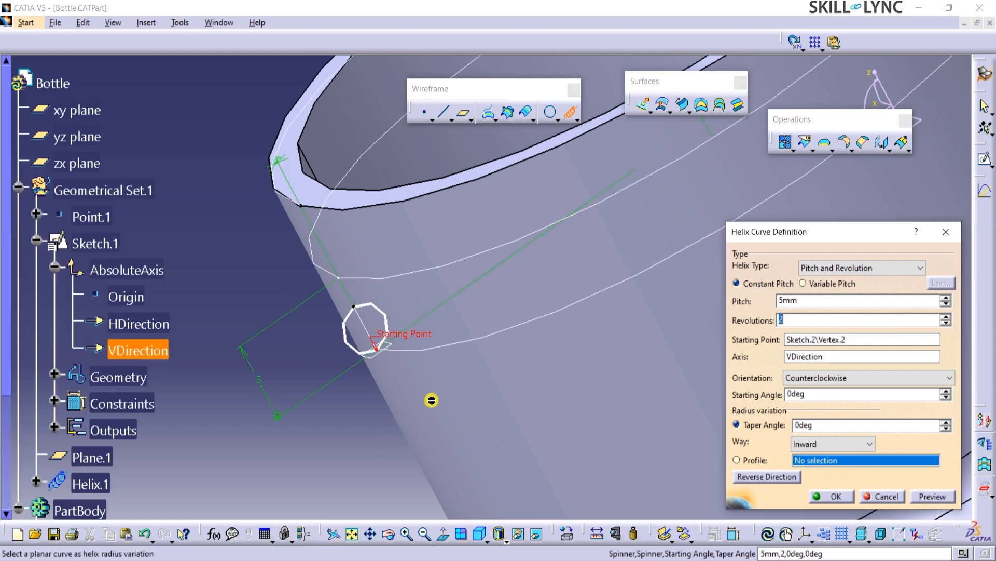
mouse_move(680, 428)
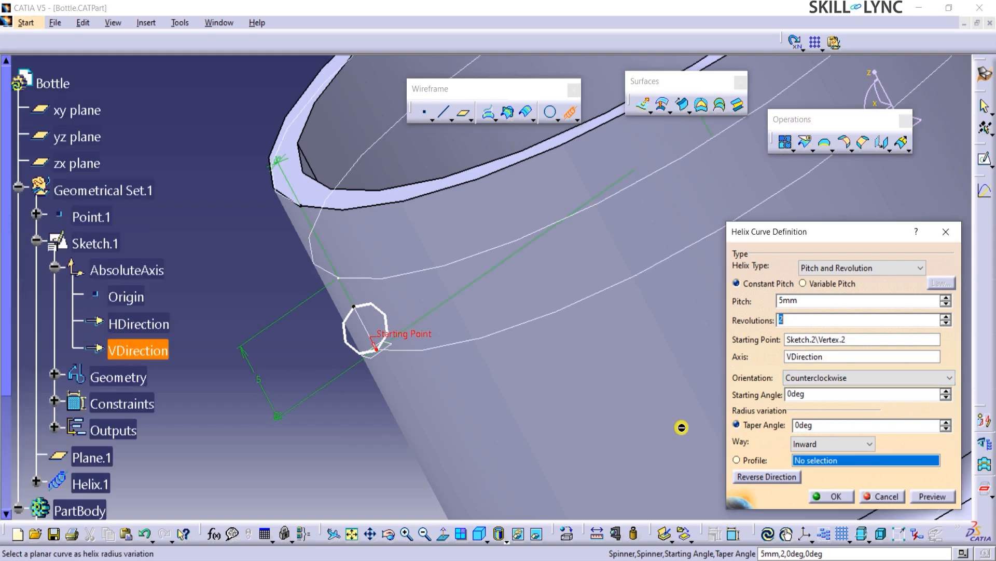
left_click(767, 477)
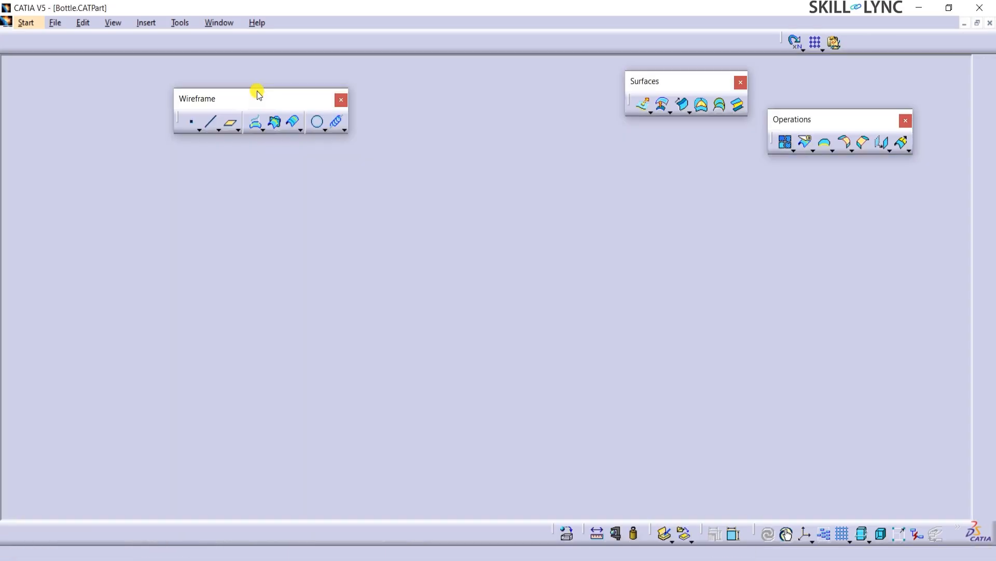
In Part Design, create a rib sweeping Profile.3 along Helix.1 and preview it.
left_click(25, 23)
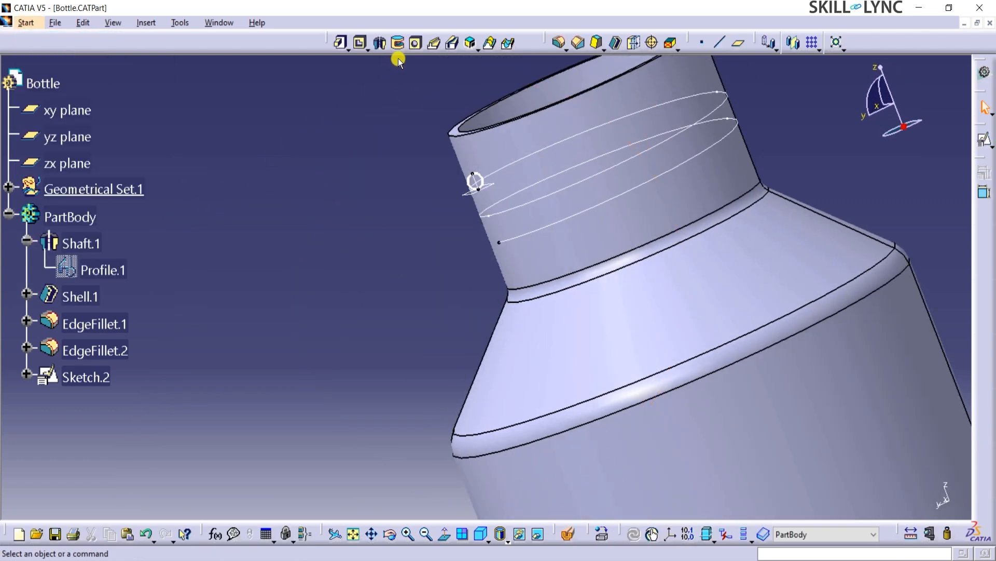
left_click(429, 46)
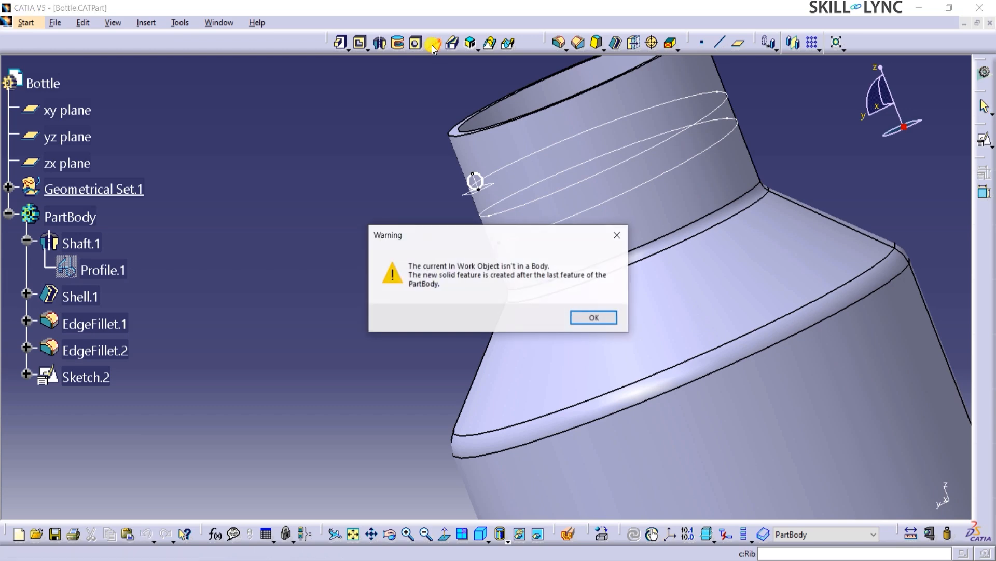
left_click(594, 317)
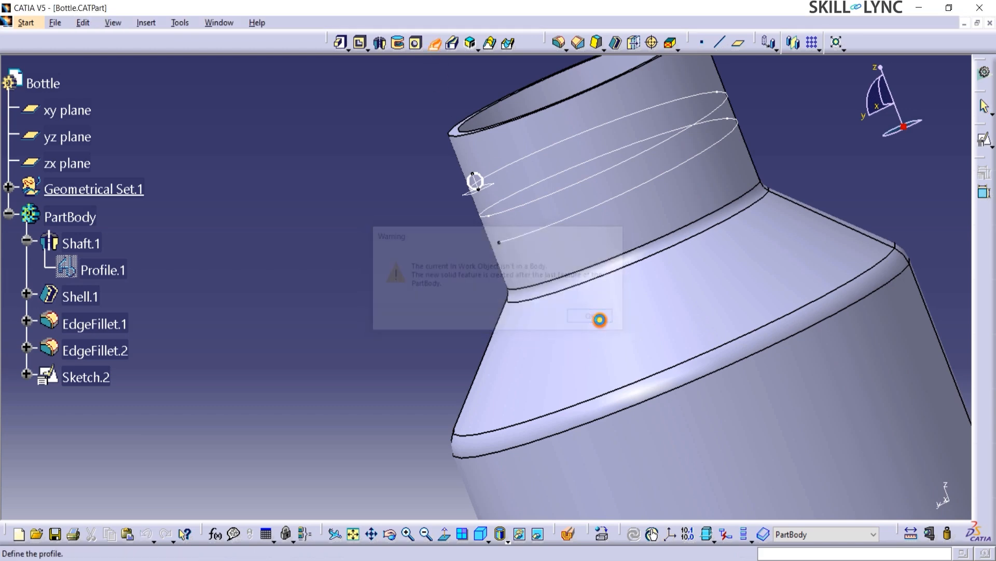
left_click(599, 316)
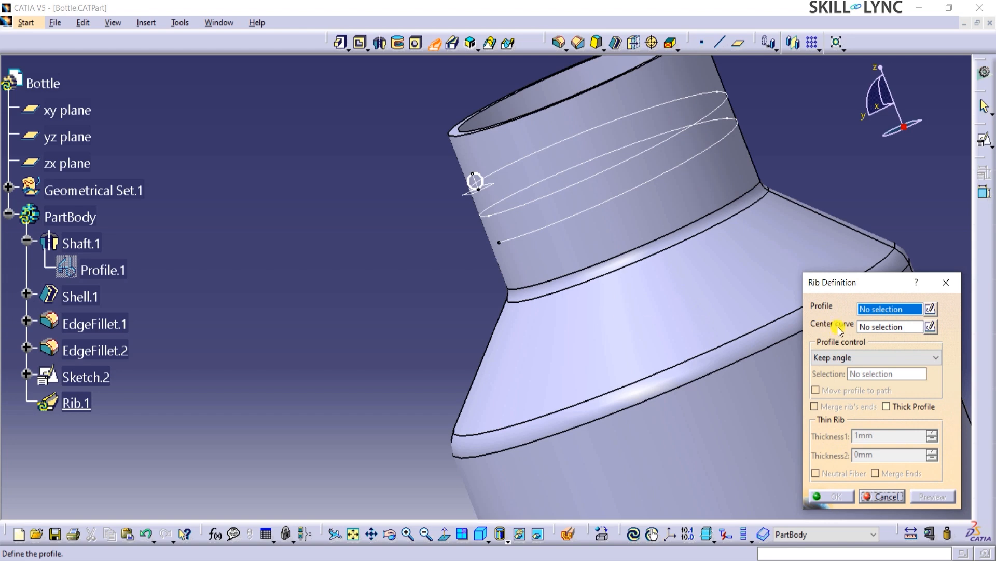
left_click(452, 197)
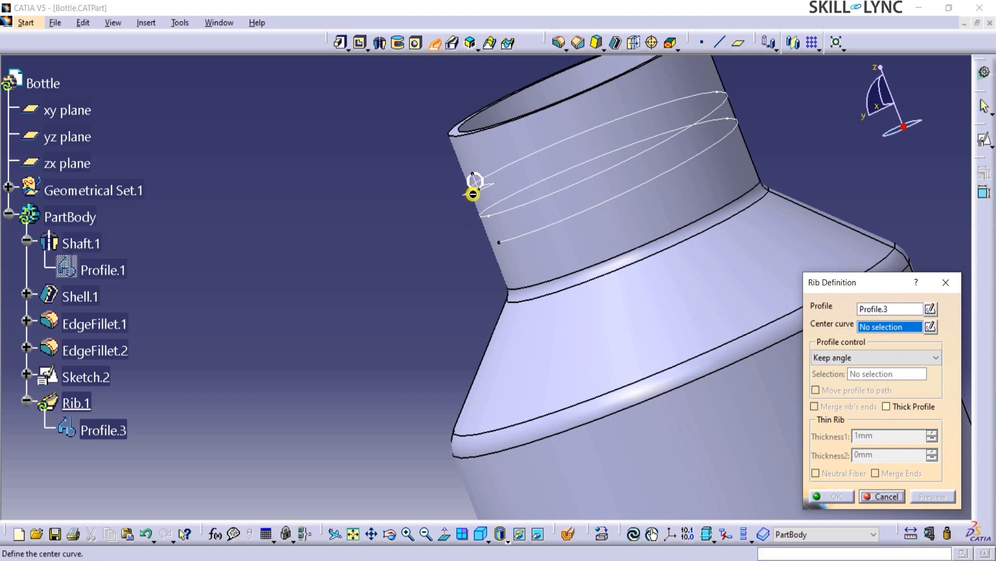
left_click(517, 155)
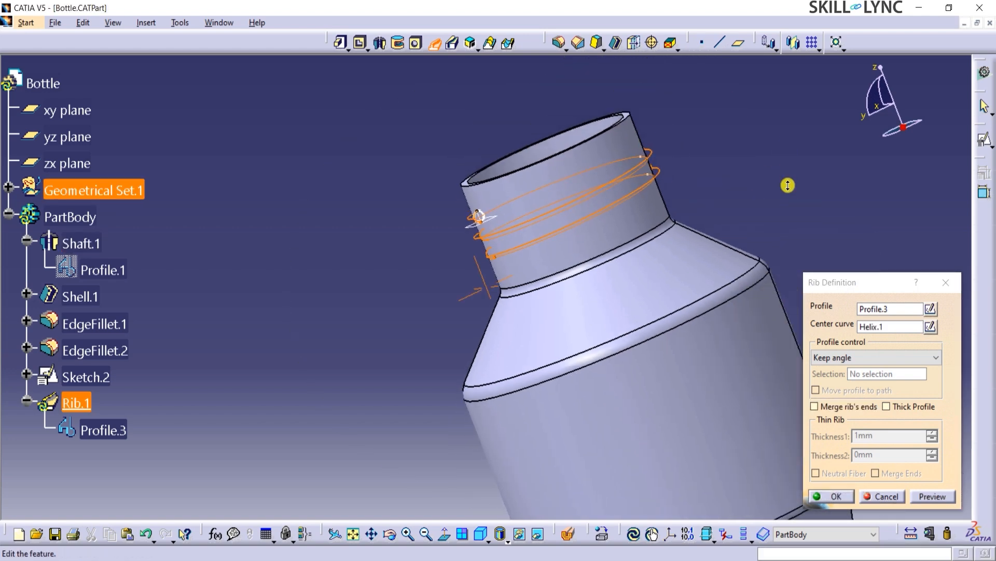
left_click(933, 496)
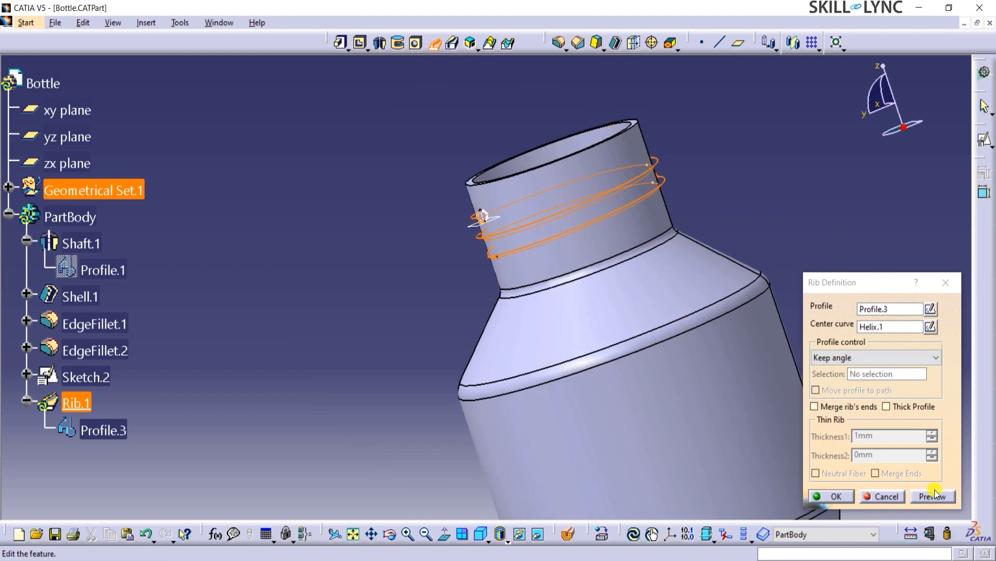
left_click(933, 496)
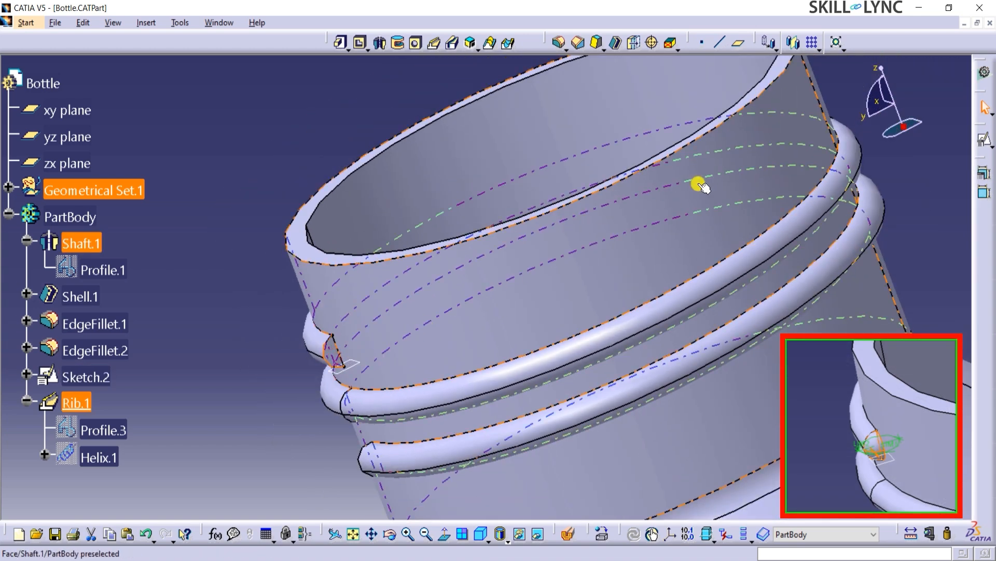
Create a sketch on the rib's end face, projecting the rib end.
left_click(698, 186)
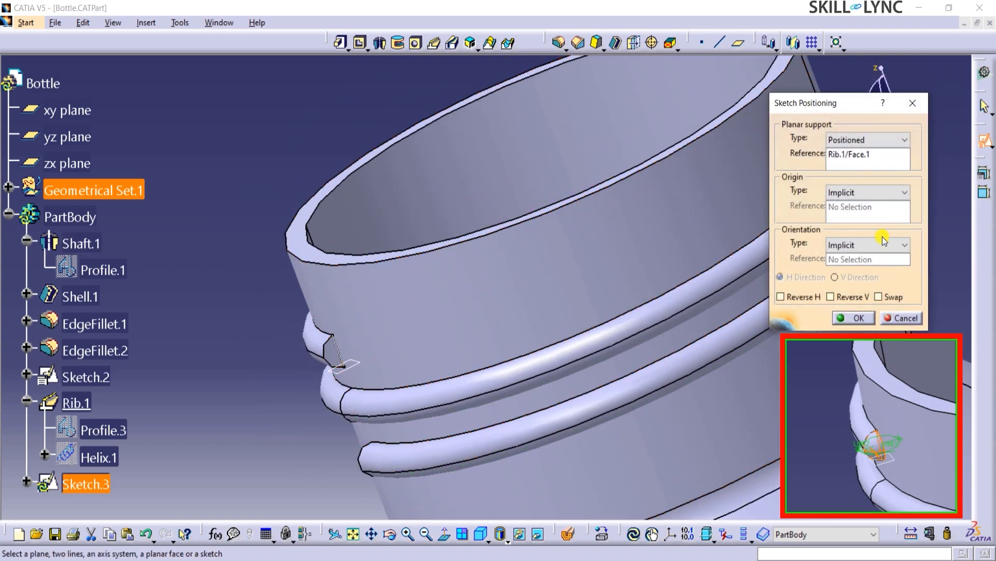
left_click(853, 317)
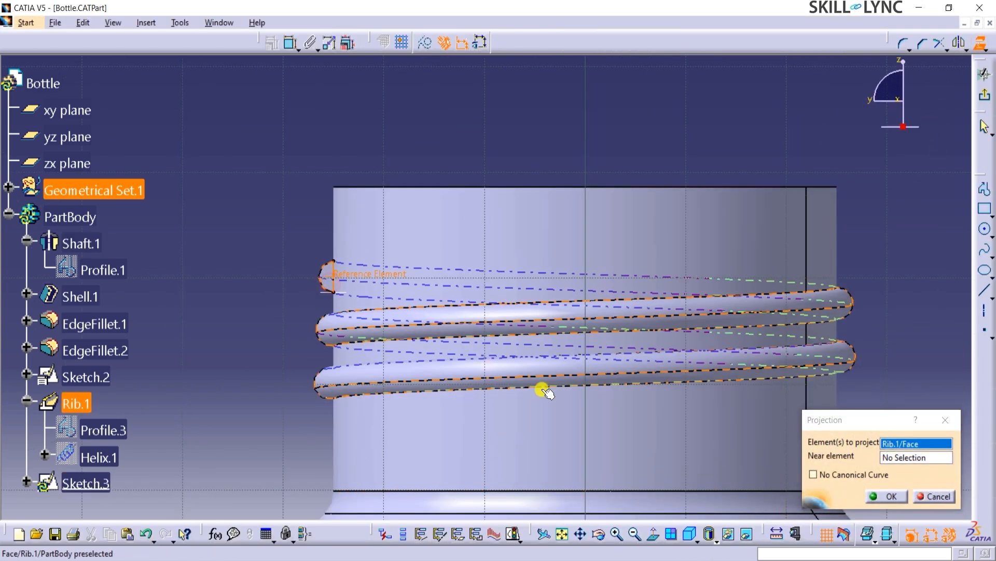
left_click(886, 496)
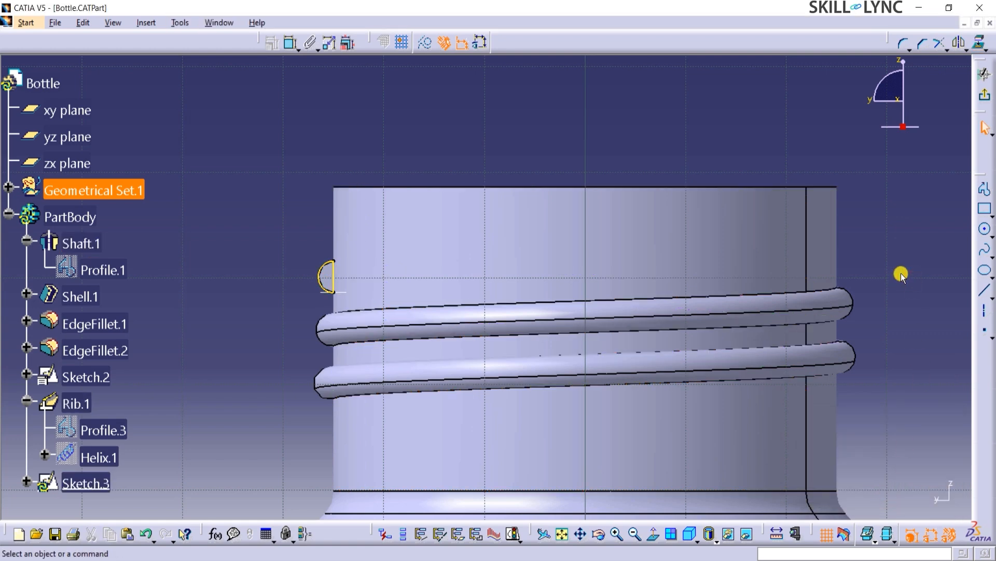
mouse_move(987, 114)
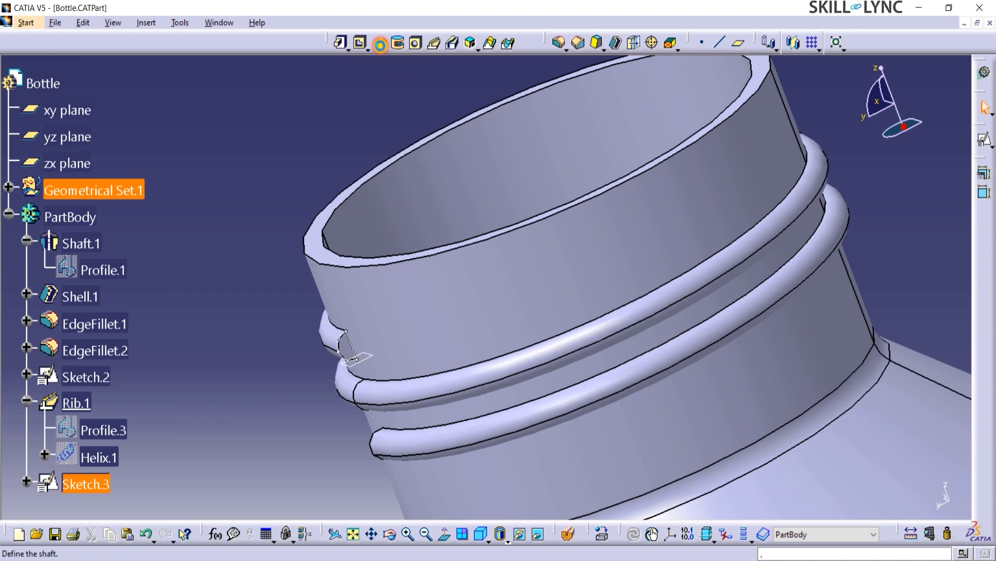
Revolve Sketch.3 by 90° about a new two-point axis Line.1.
left_click(381, 45)
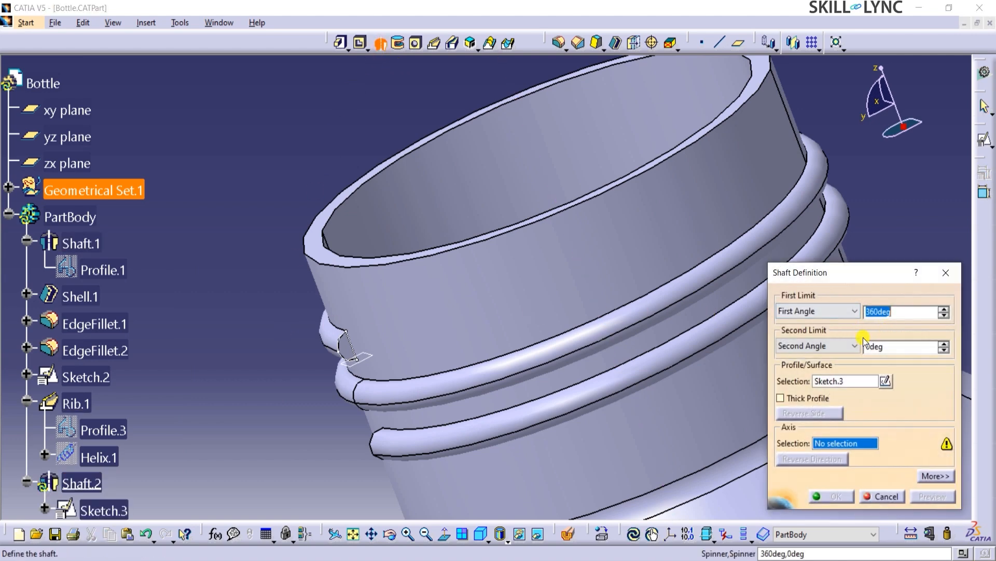
type("90")
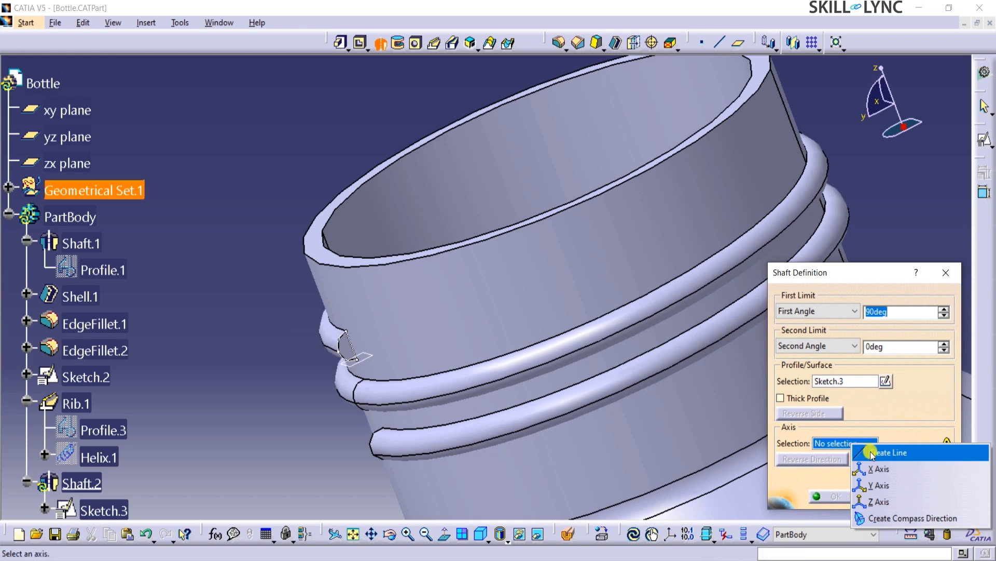
left_click(892, 452)
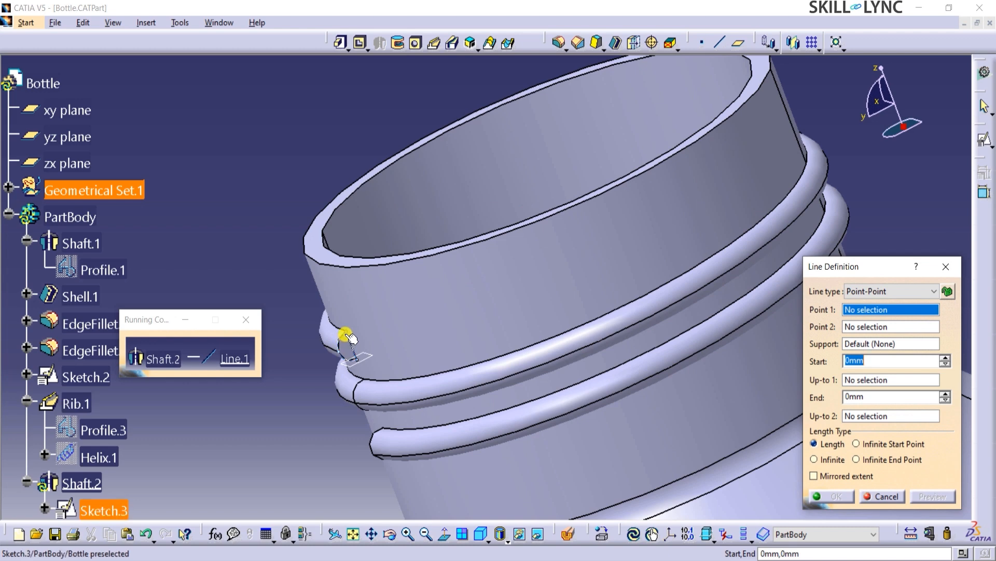
left_click(356, 360)
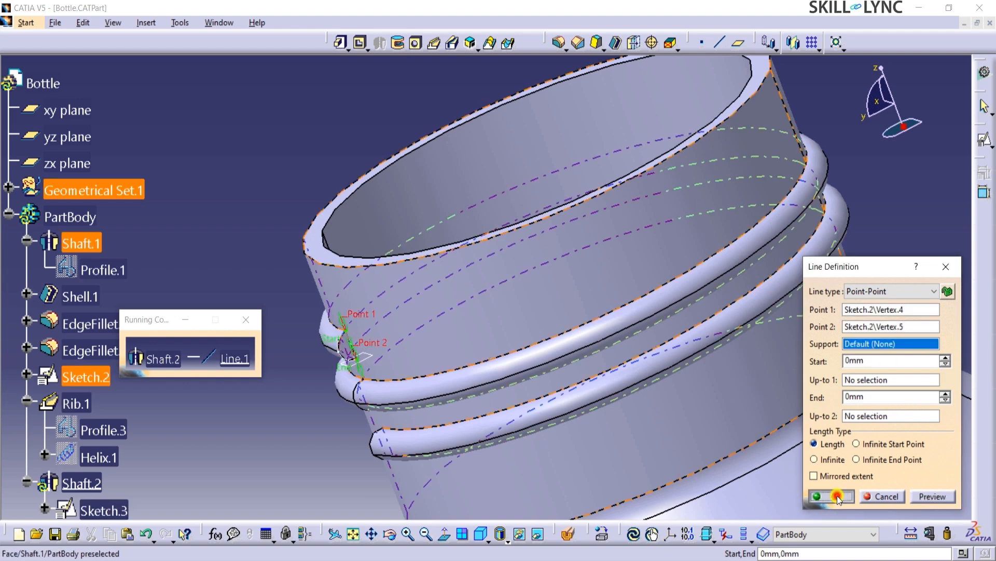
left_click(831, 496)
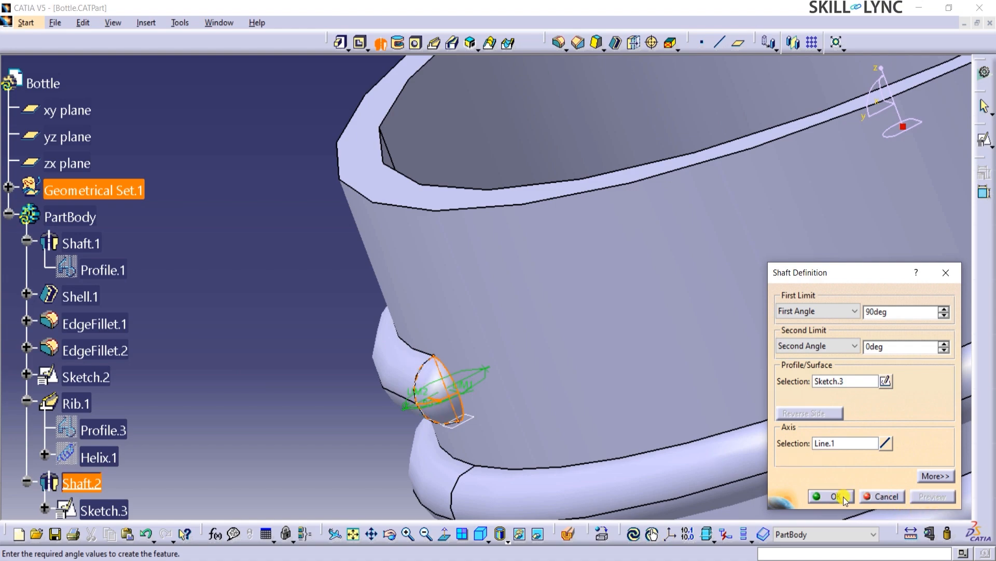
left_click(832, 495)
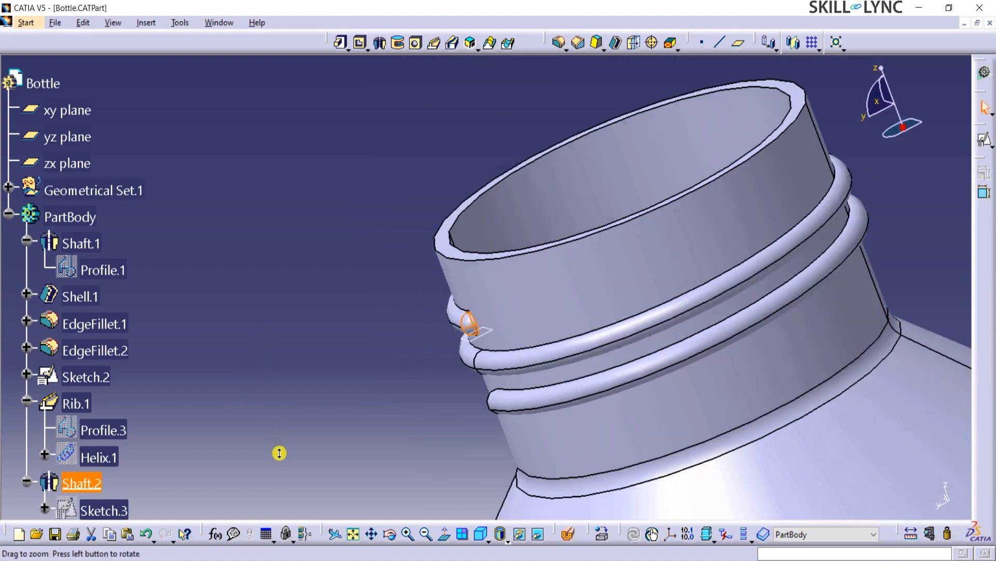
Revolve the second cap profile Sketch.4 by 90° as a shaft.
left_click_drag(280, 453, 339, 445)
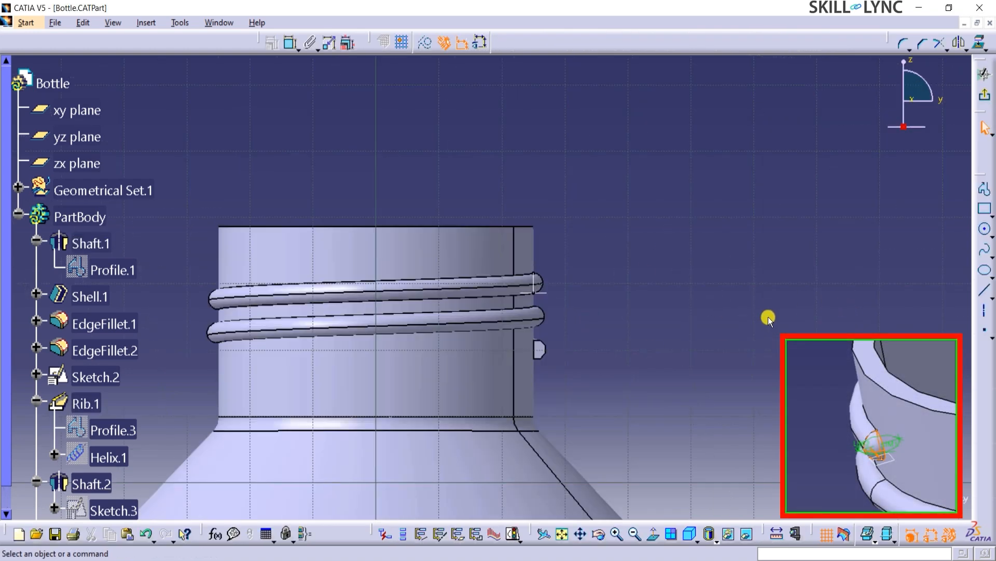
mouse_move(865, 137)
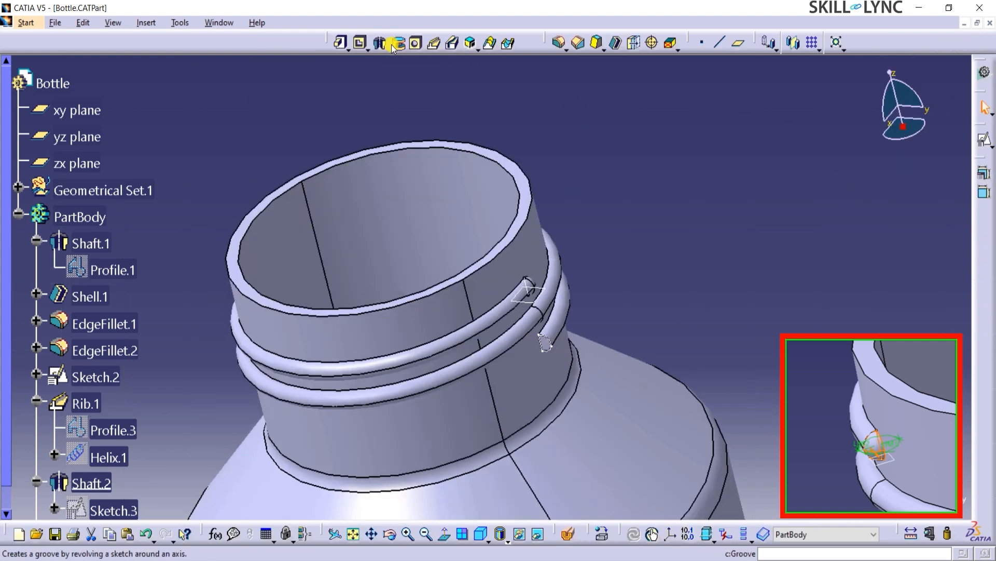
left_click(381, 43)
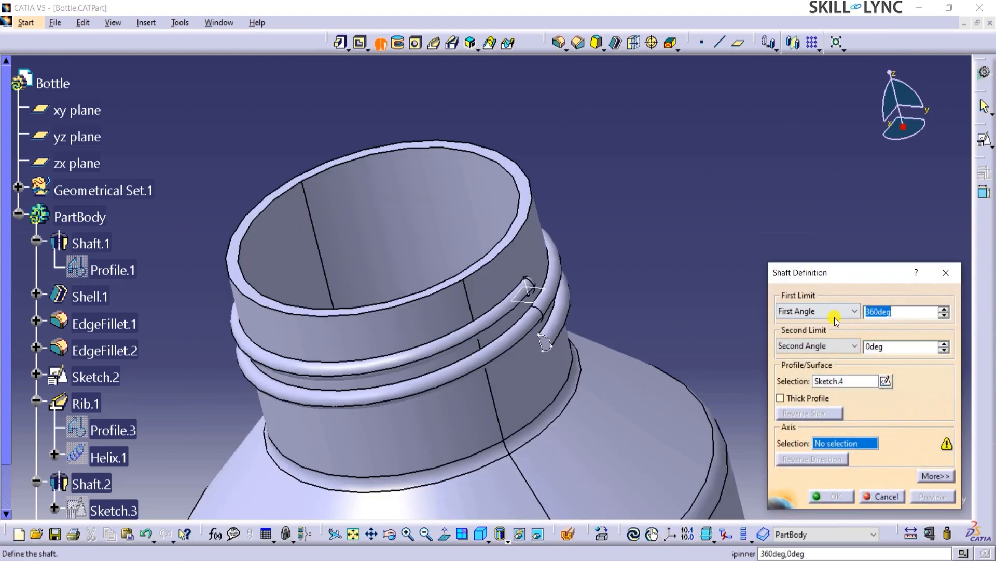
type("90")
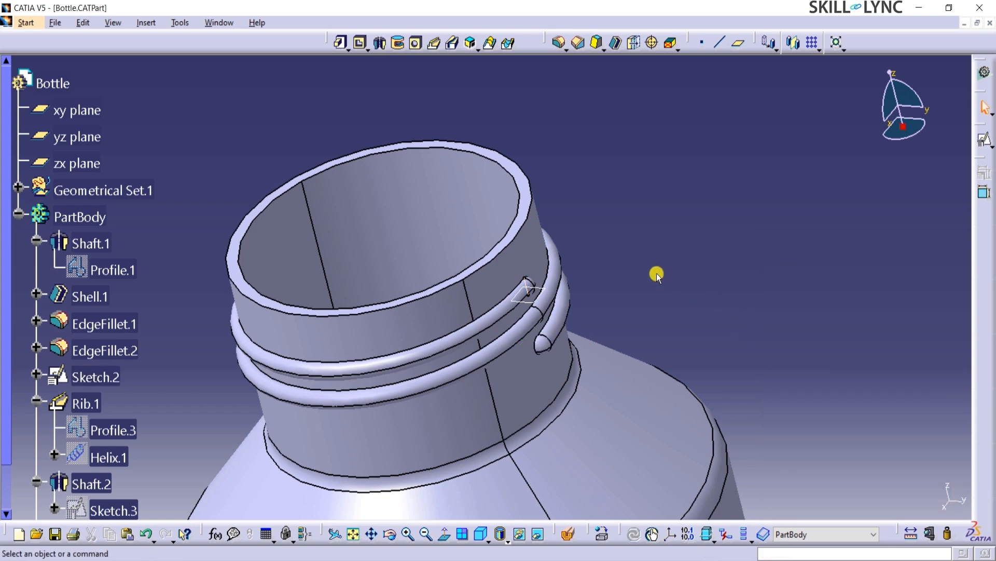
Zoom out to the full bottle and open the View Mode rendering styles.
left_click_drag(658, 274, 493, 370)
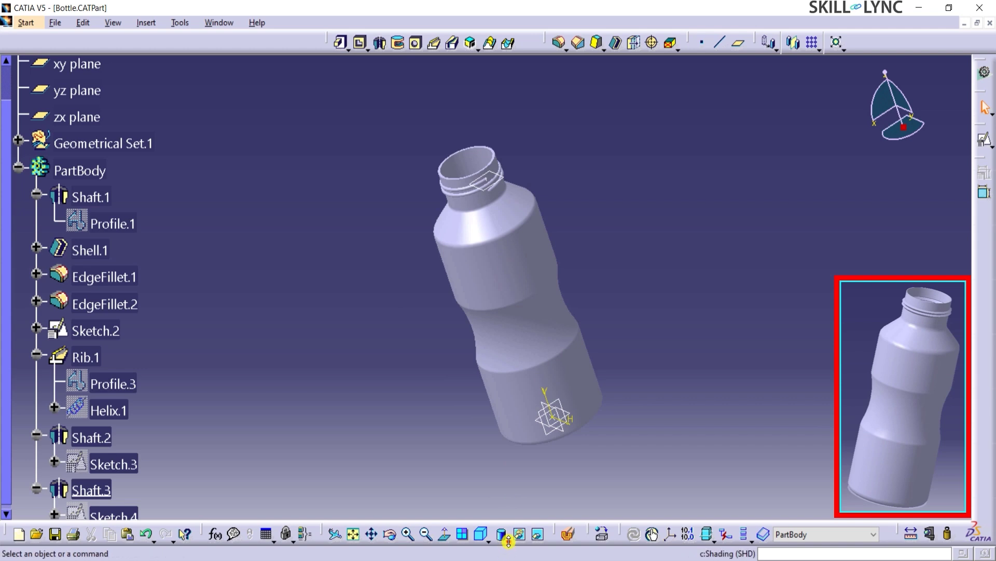
left_click(503, 534)
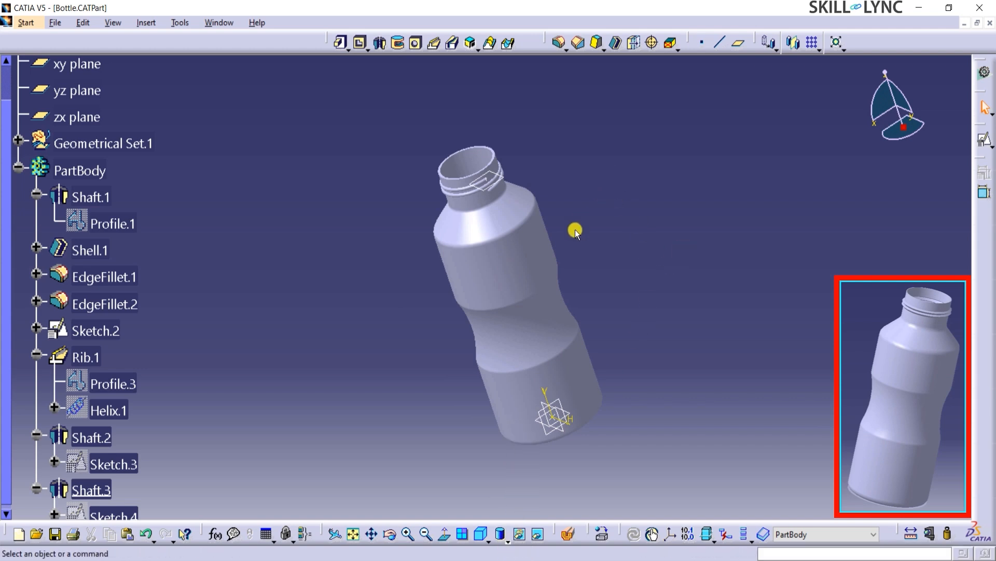
left_click(501, 534)
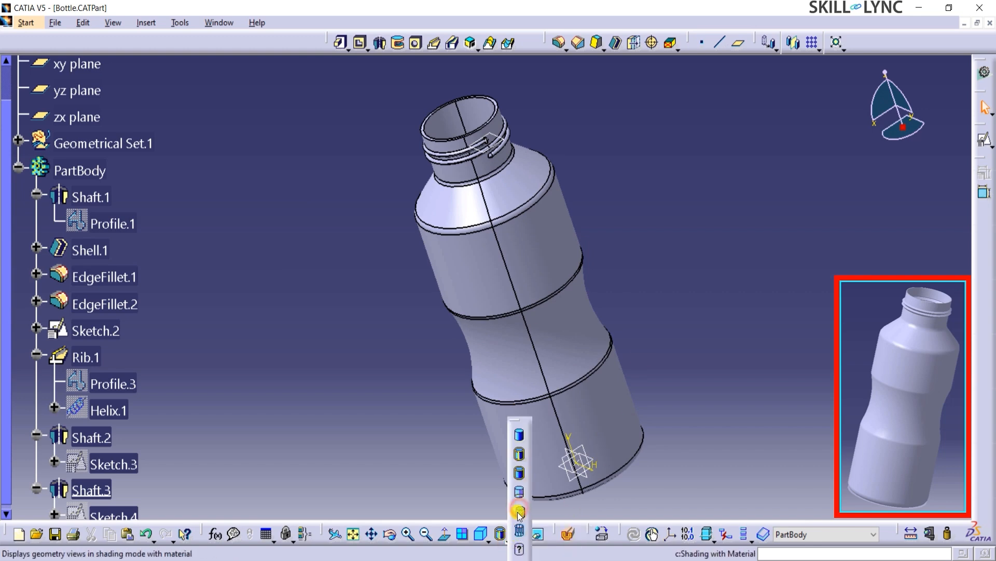
Switch to Shading with Material display and select the bottle's first shaft feature.
left_click(519, 509)
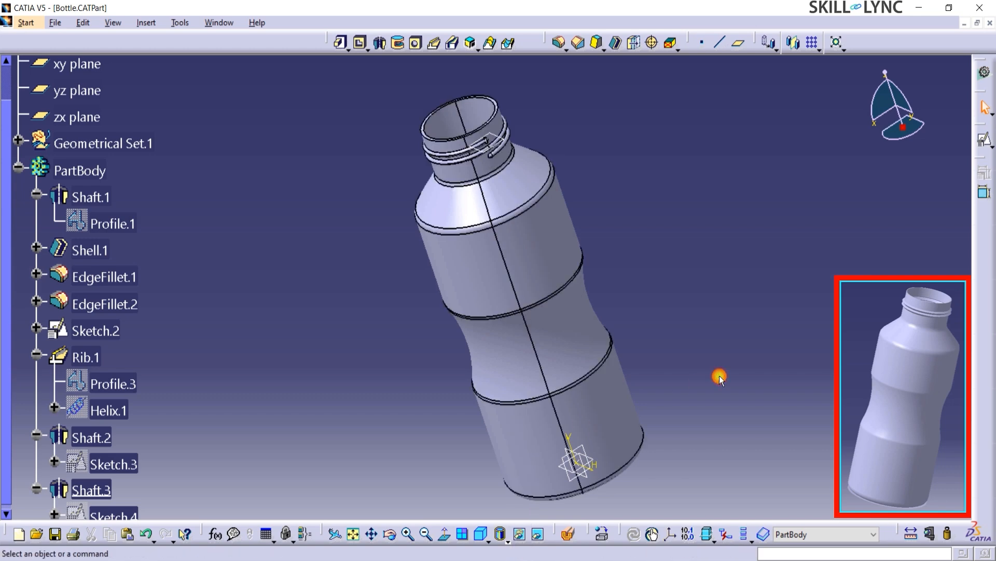
mouse_move(589, 534)
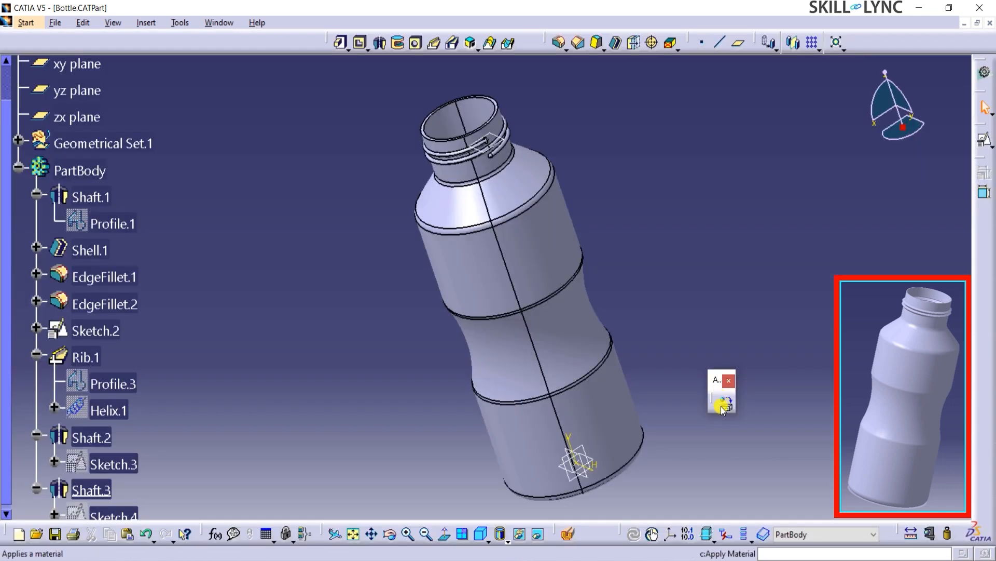
left_click(721, 402)
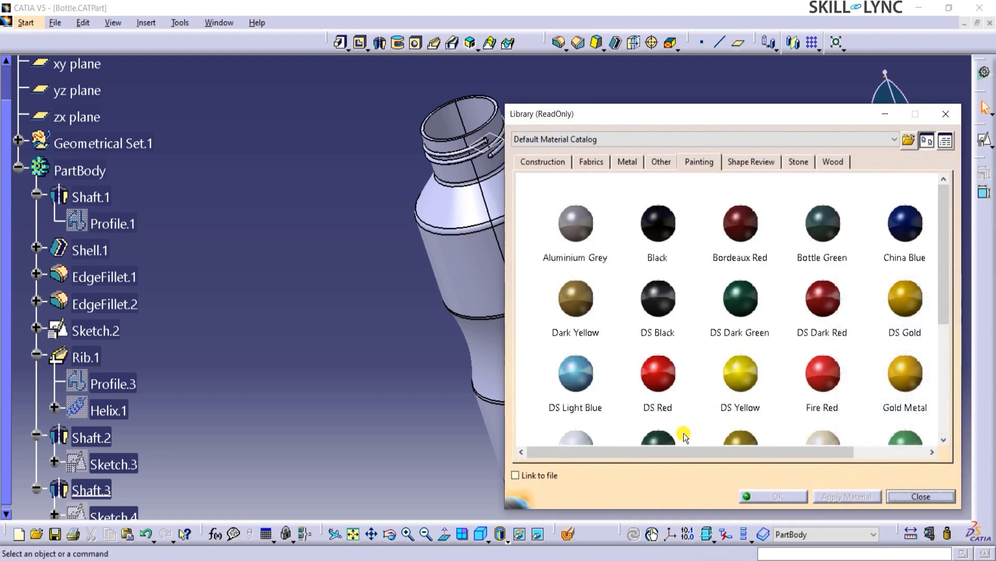
left_click(627, 161)
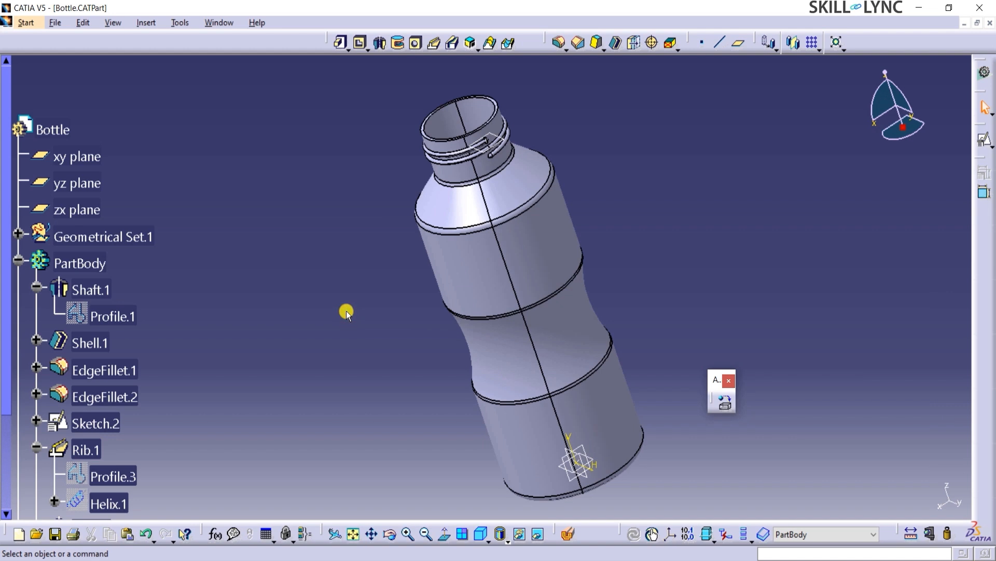
left_click(91, 289)
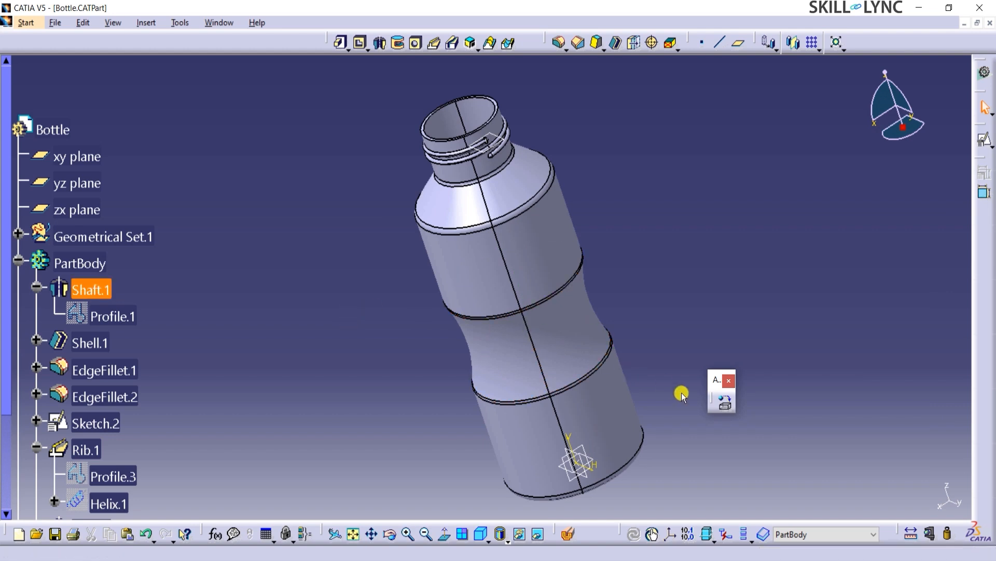
mouse_move(723, 405)
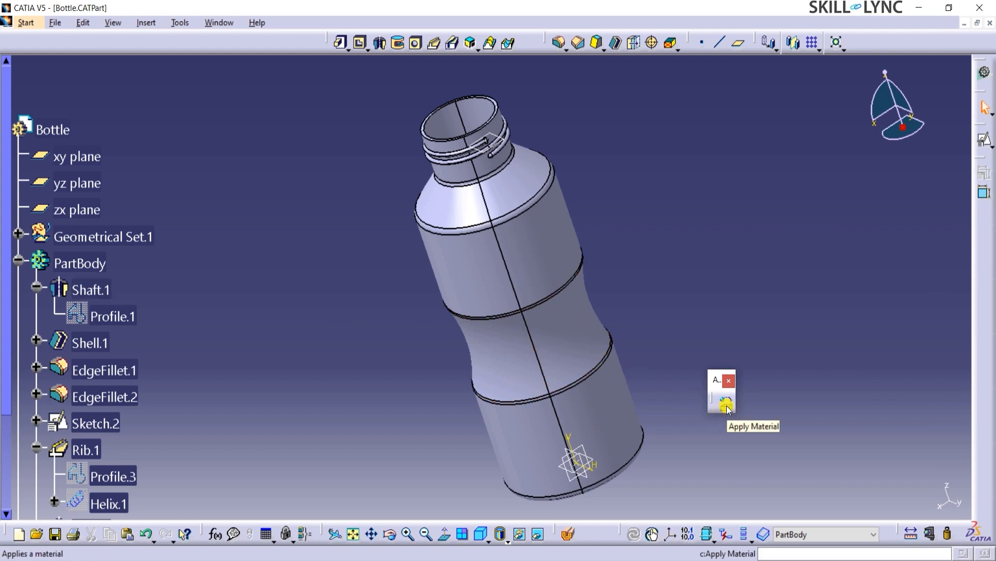
Pick a material from the library's painting tab and apply it to the bottle.
left_click(726, 403)
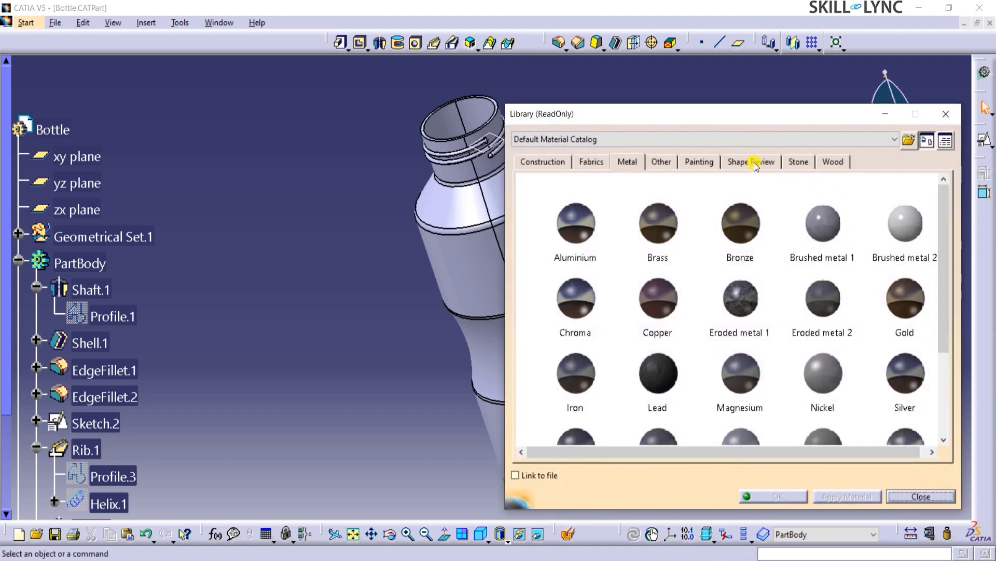
left_click(699, 162)
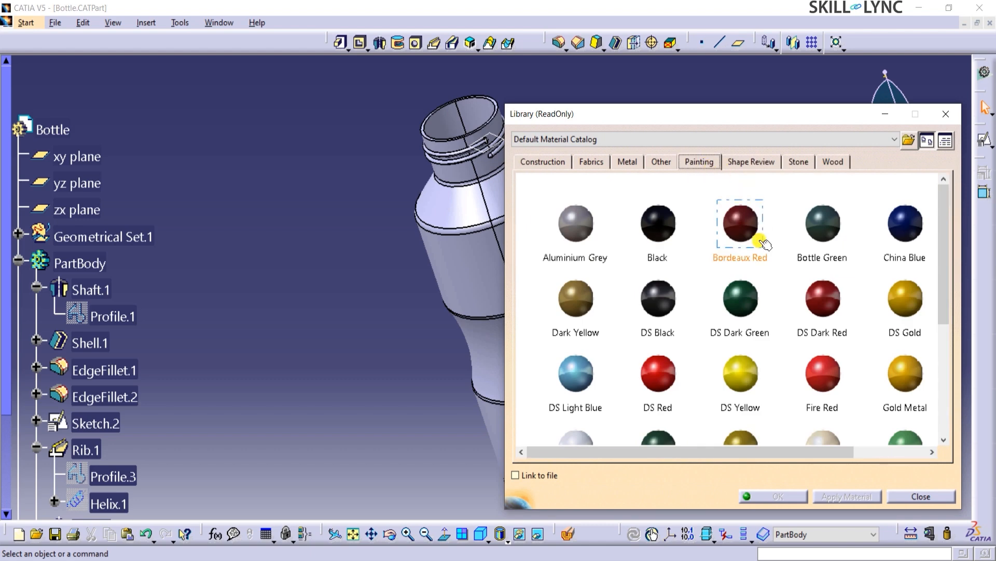
left_click(740, 374)
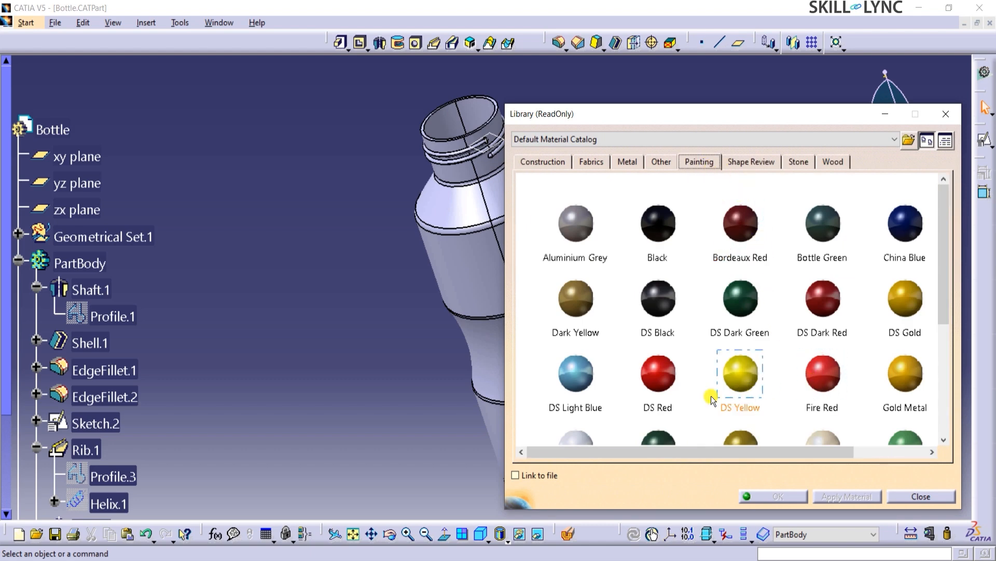
left_click(575, 374)
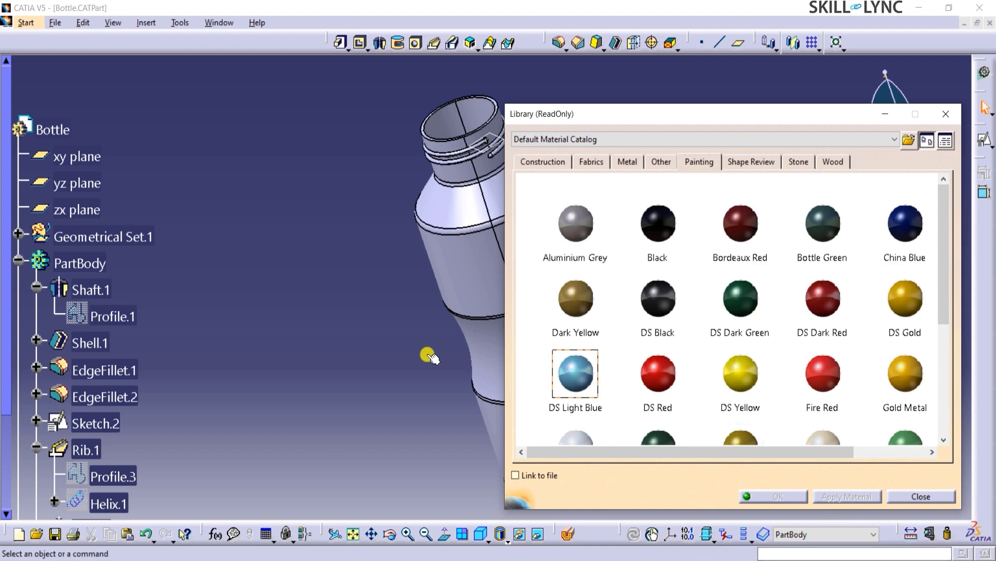
left_click(847, 496)
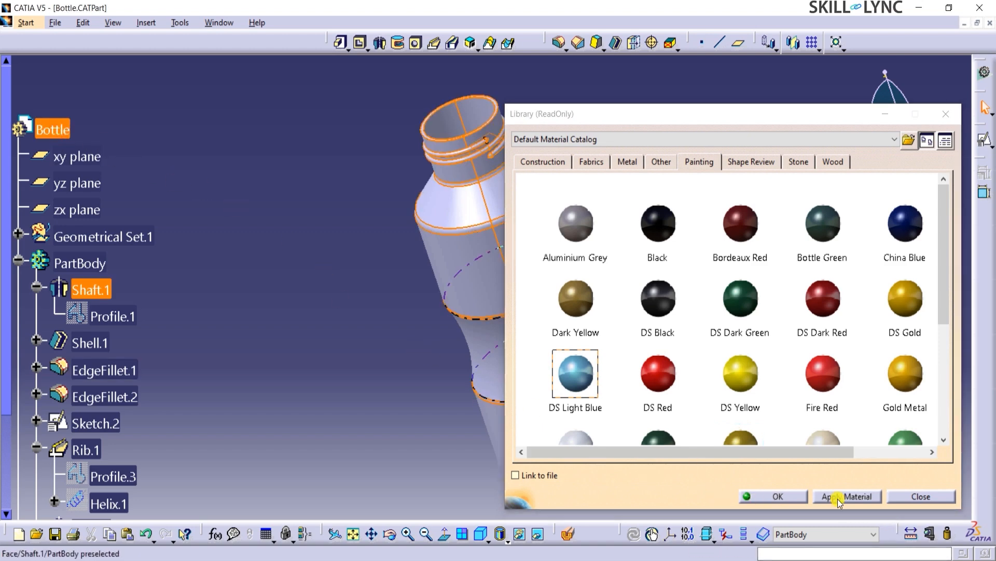
left_click(921, 496)
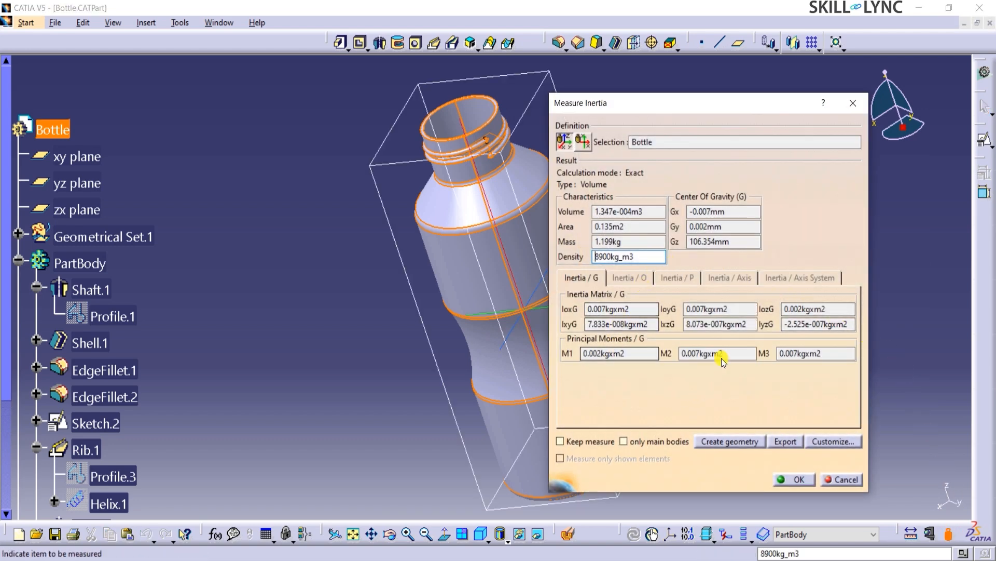
mouse_move(661, 148)
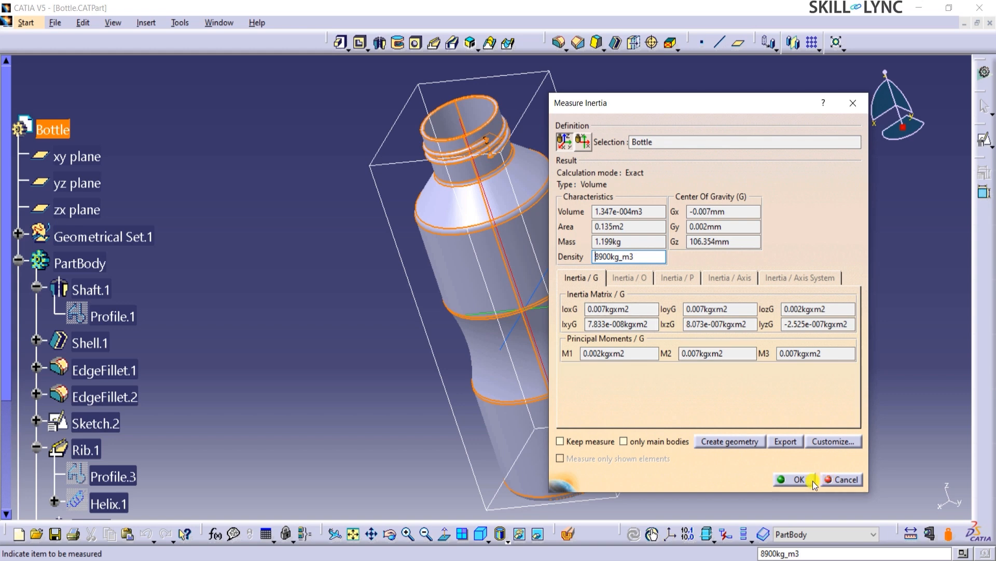
Close the inertia results showing the 1.199 kg bottle mass.
left_click(797, 479)
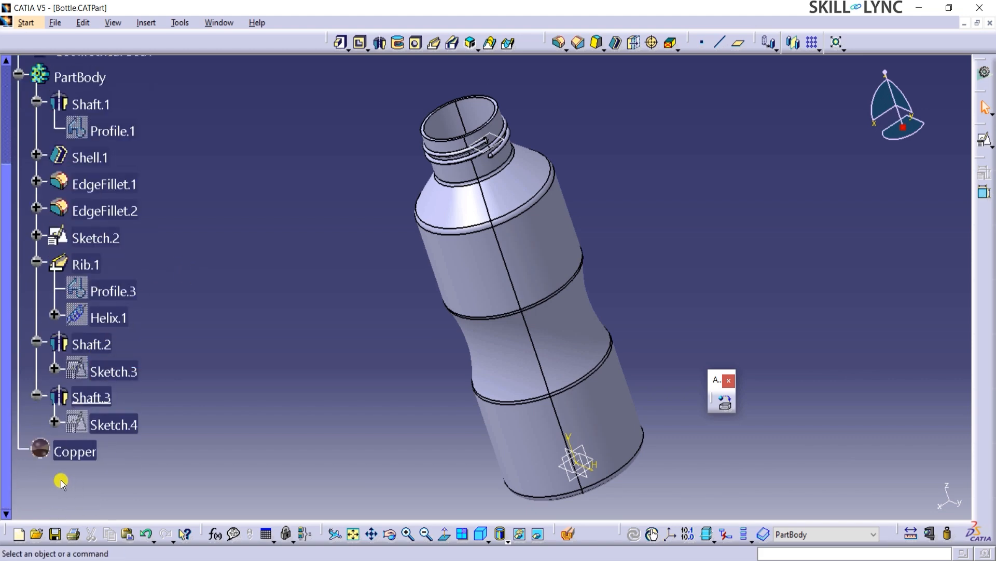
Show the Graphic Properties toolbar and set PartBody's fill colour to red.
right_click(74, 450)
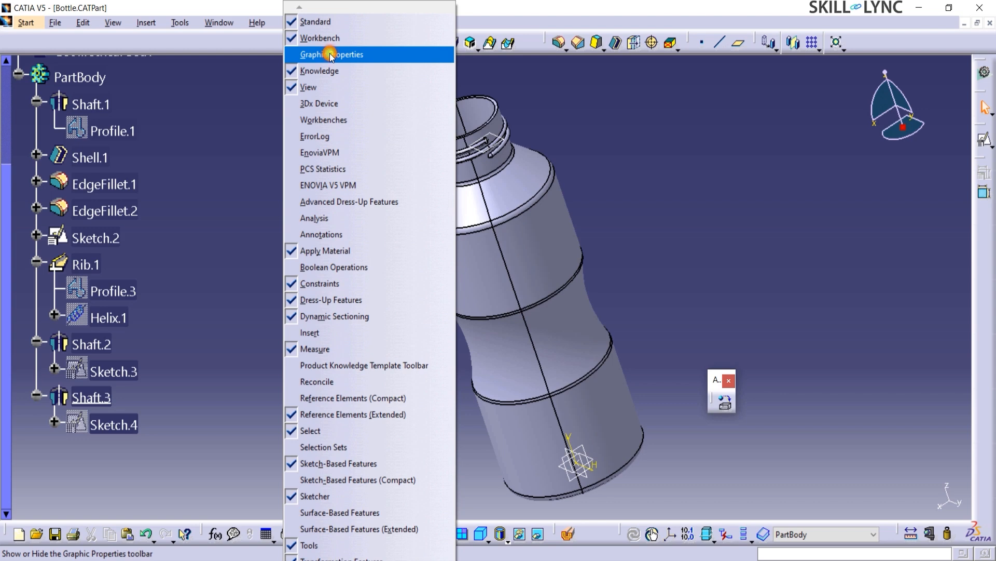
left_click(331, 54)
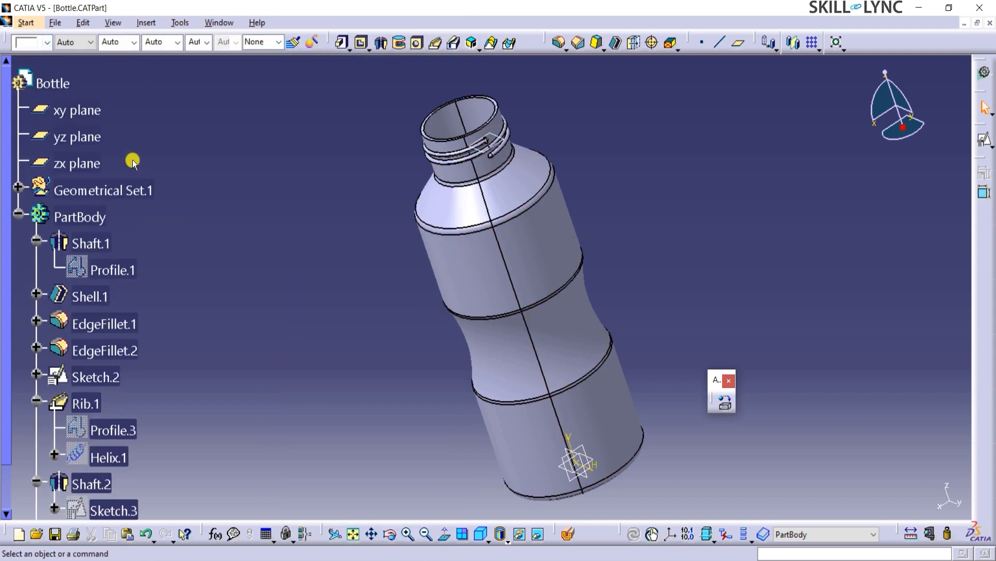
left_click(51, 82)
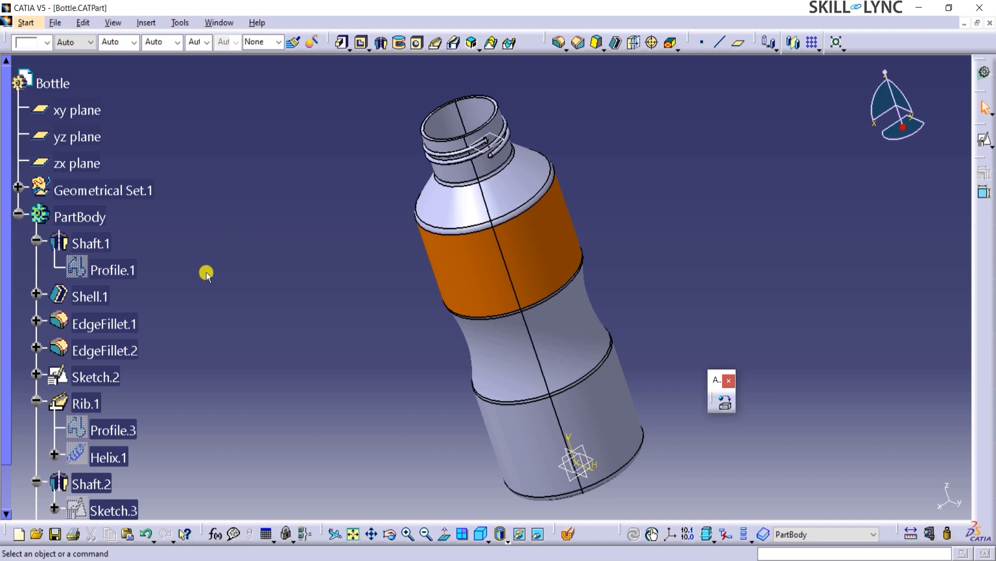
left_click(80, 216)
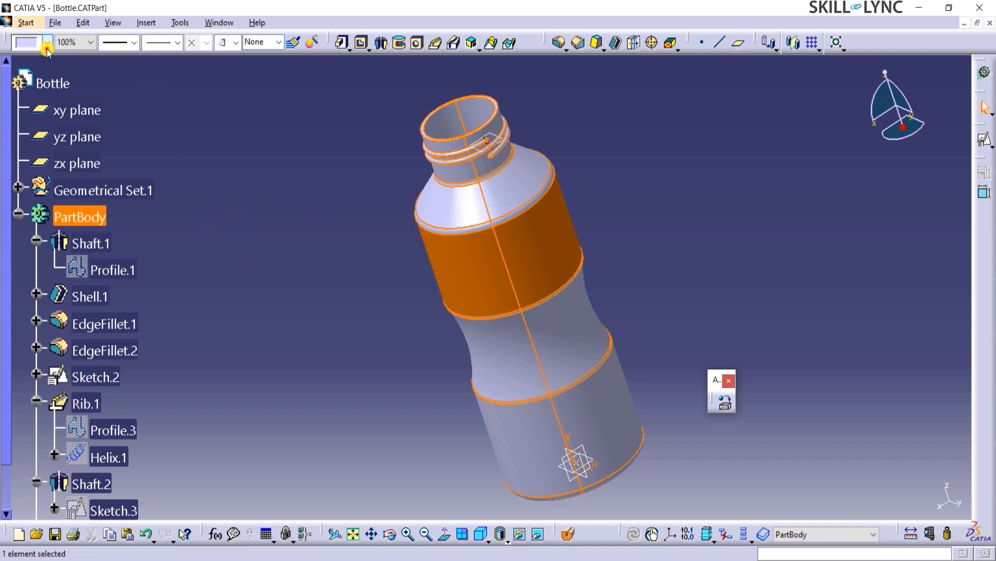
left_click(45, 40)
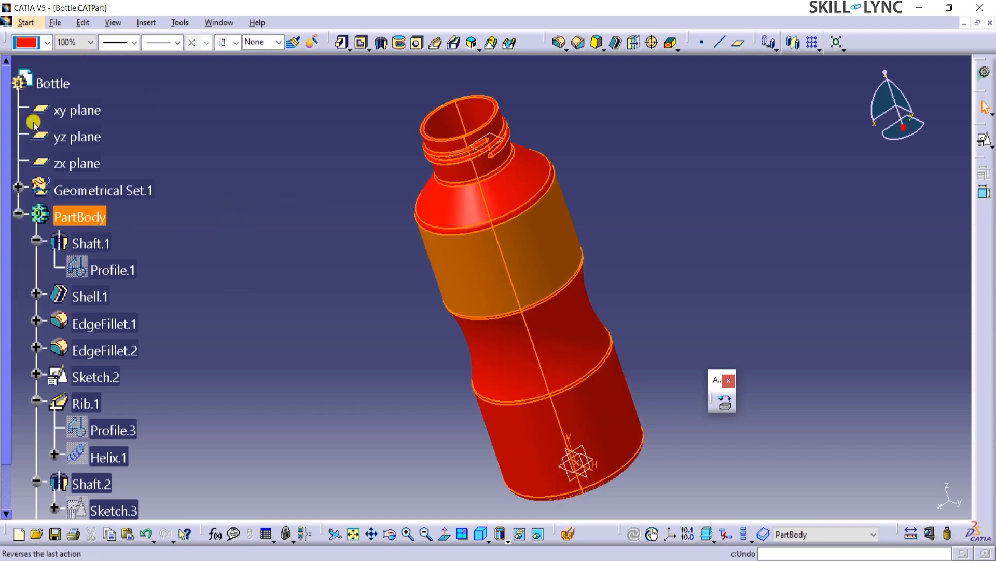